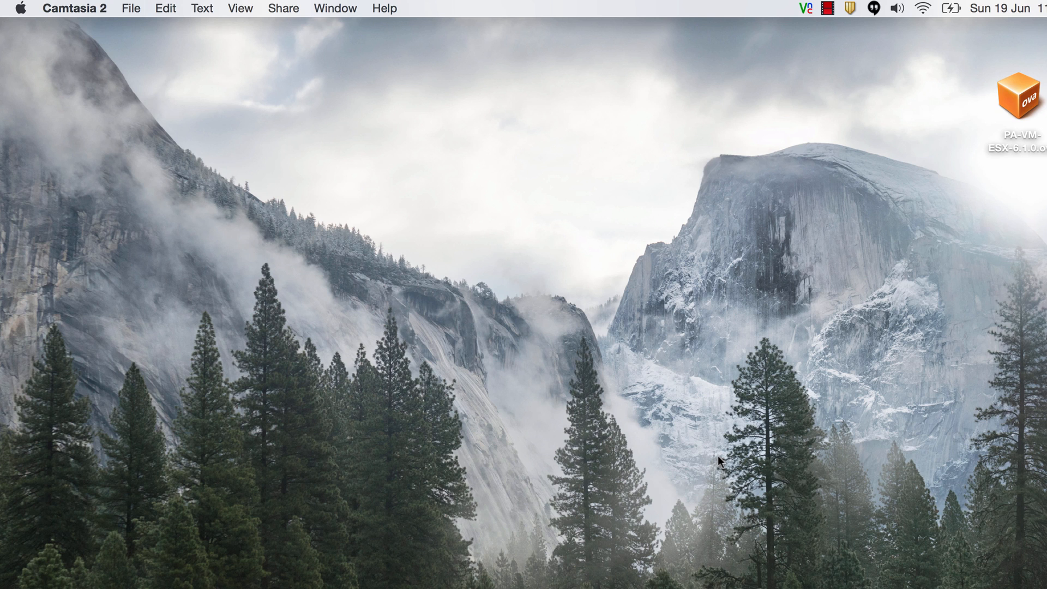
mouse_move(994, 234)
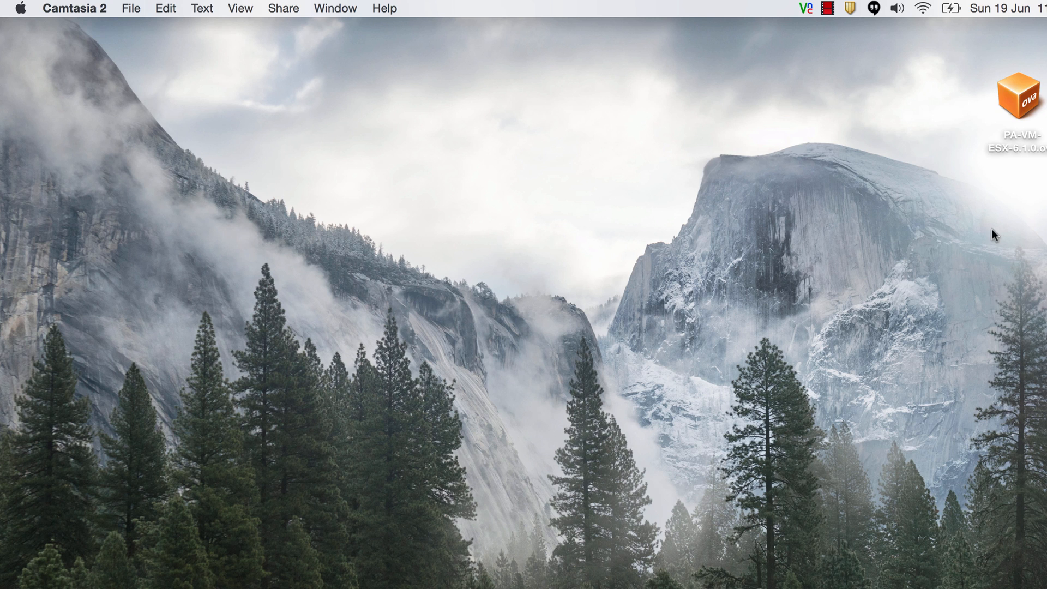
Step: Launch VirtualBox and bring the Manager window listing PA-VM-6.1.0 into view
left_click(1015, 103)
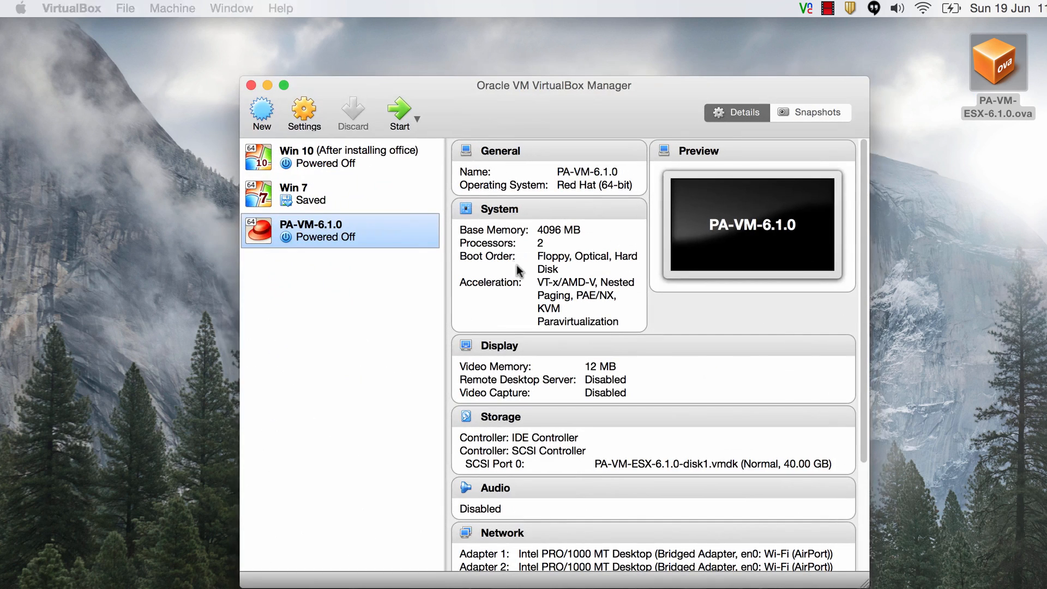
left_click_drag(554, 85, 508, 62)
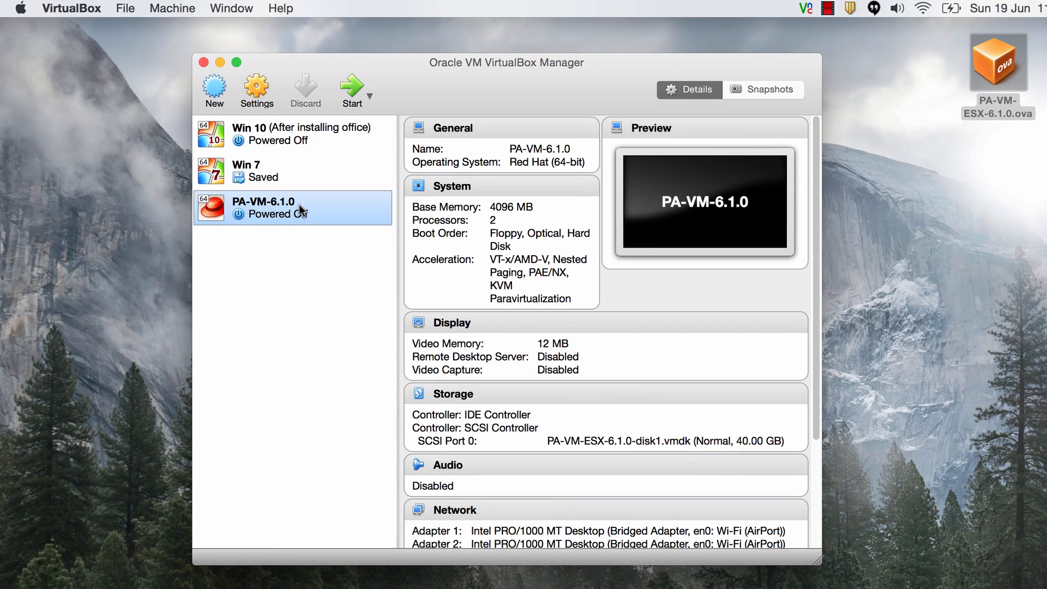
mouse_move(294, 214)
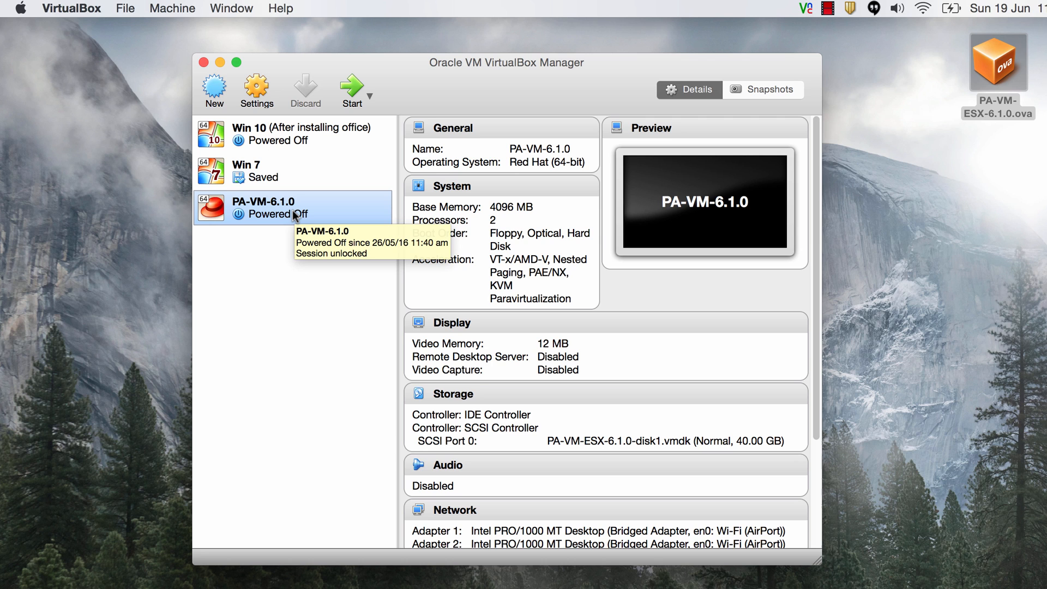
mouse_move(316, 312)
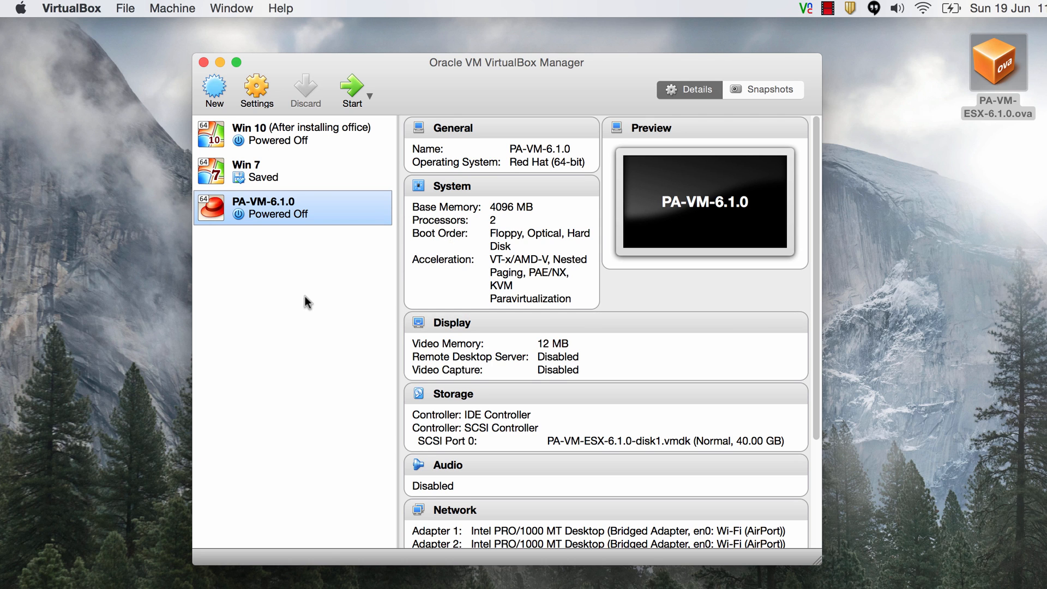
Step: Import PA-VM-ESX-6.1.0.ova from the Desktop as new machine PA-VM-6.1.0_1
left_click(124, 8)
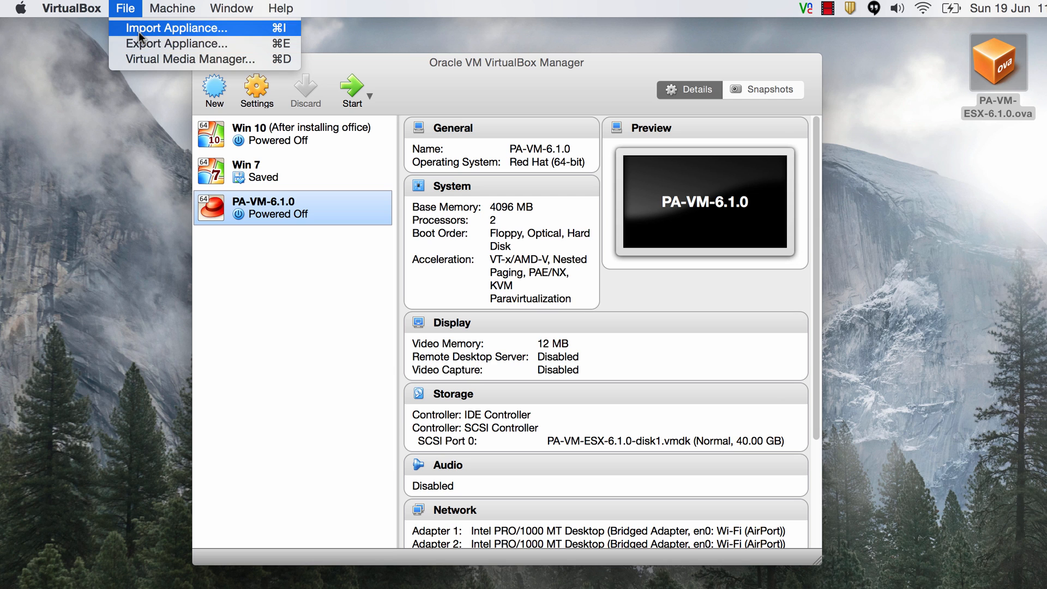
left_click(177, 28)
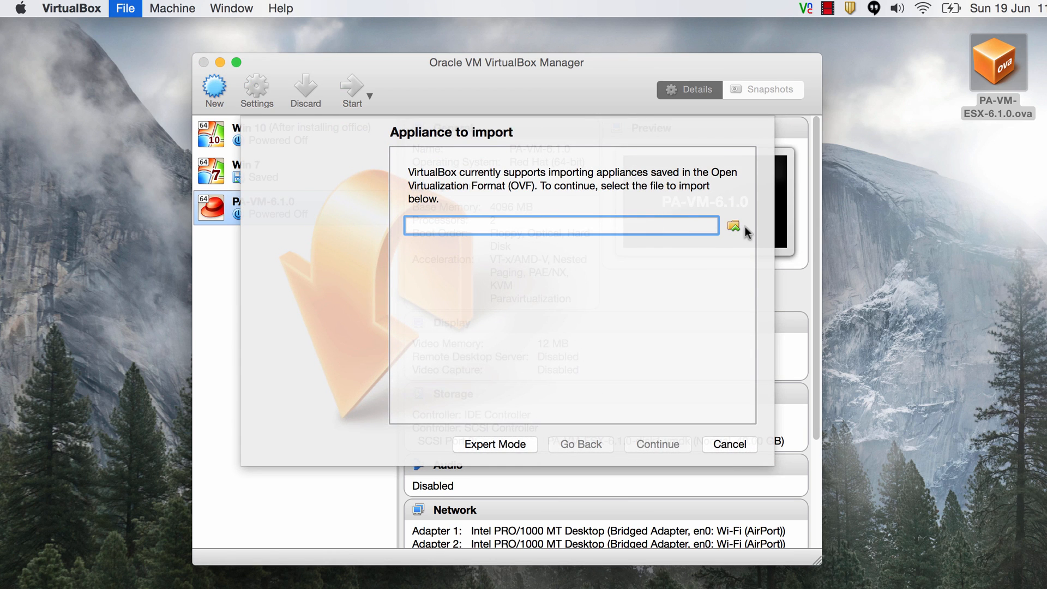
mouse_move(732, 227)
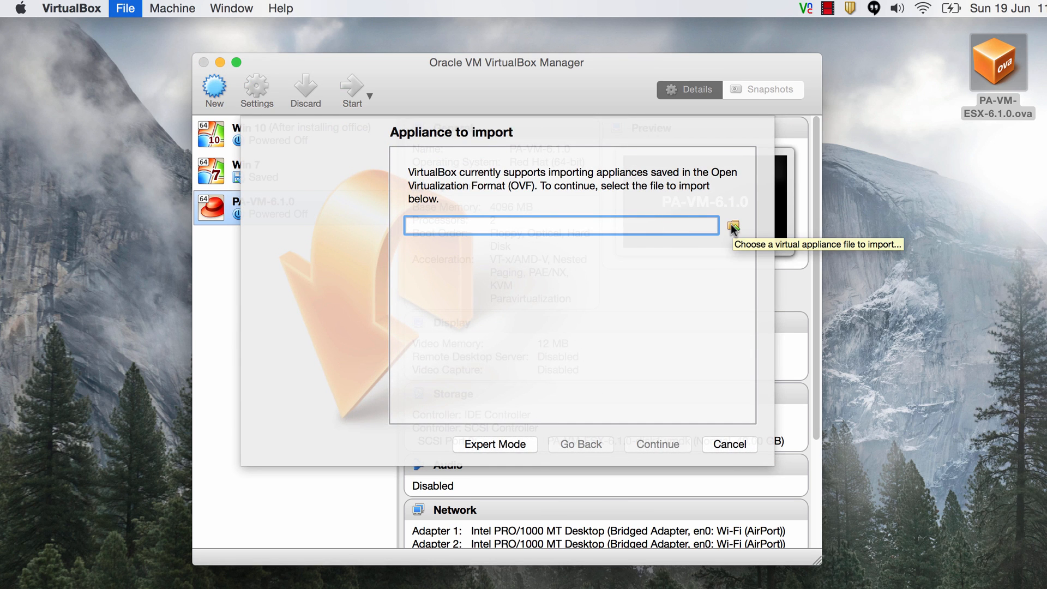
left_click(732, 225)
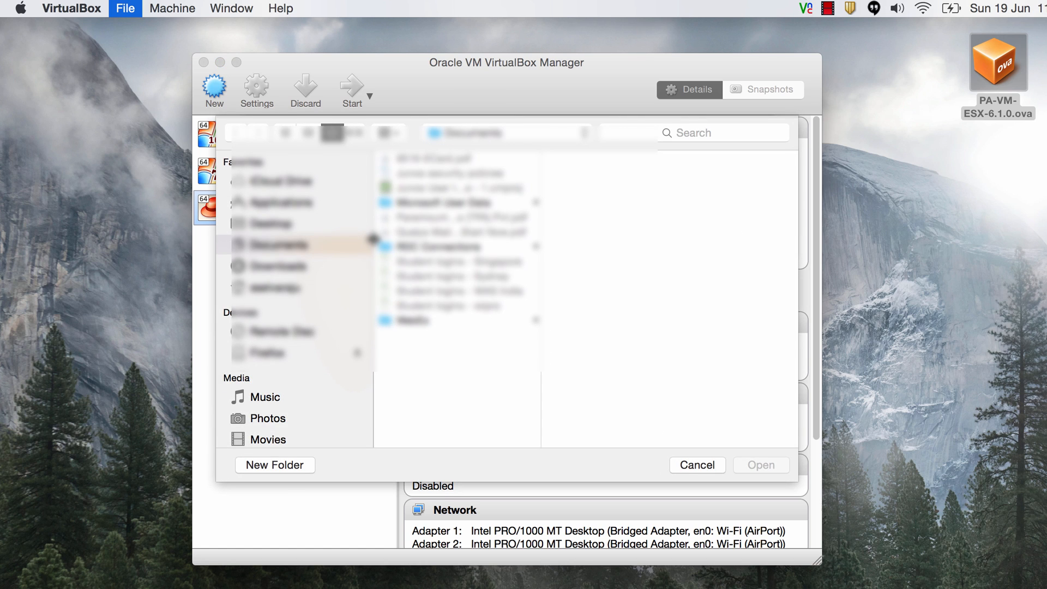
left_click(270, 223)
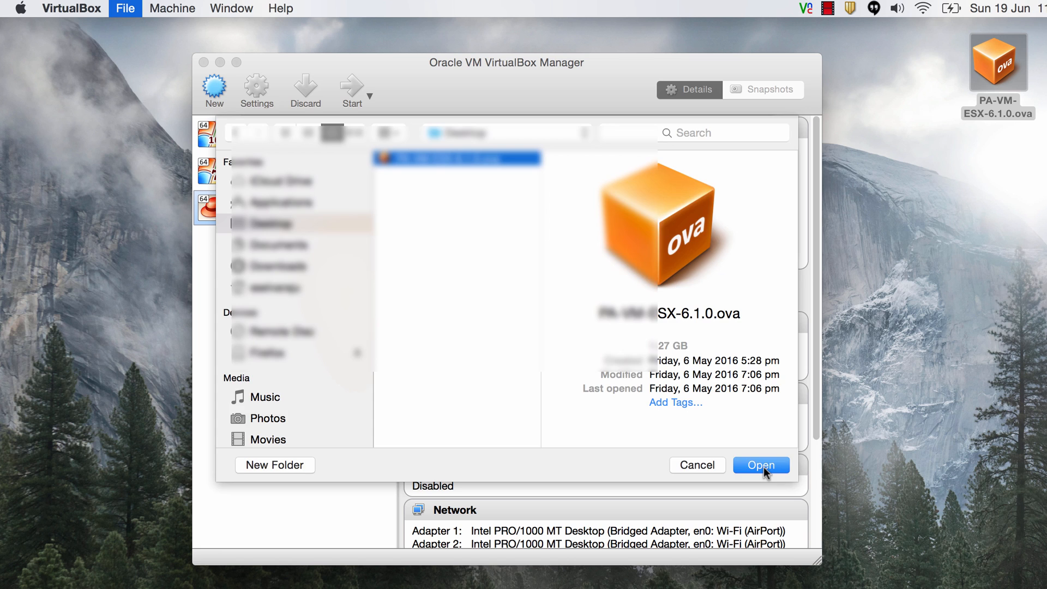
left_click(759, 465)
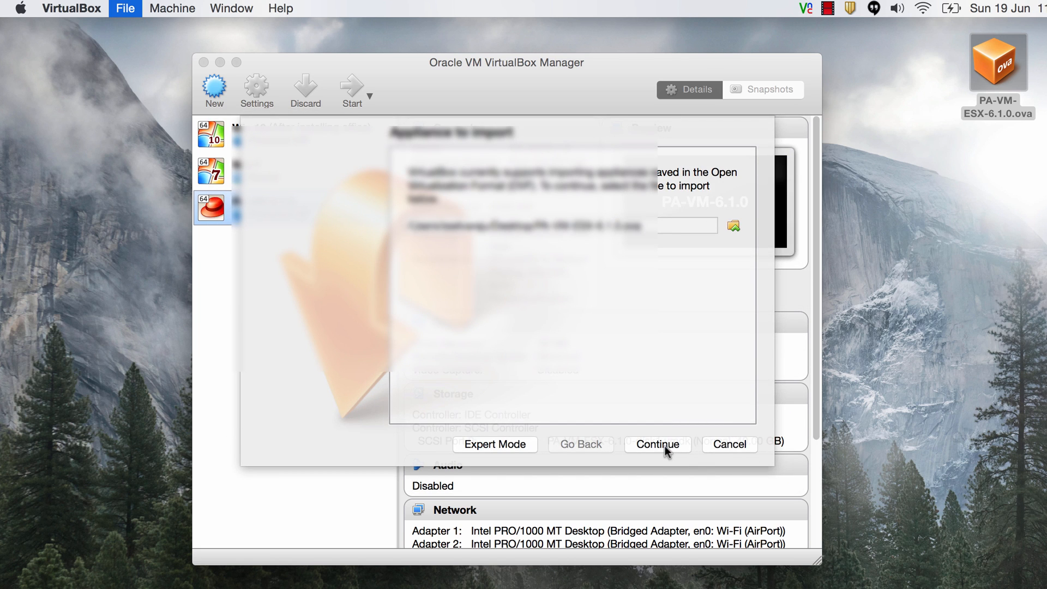
left_click(657, 444)
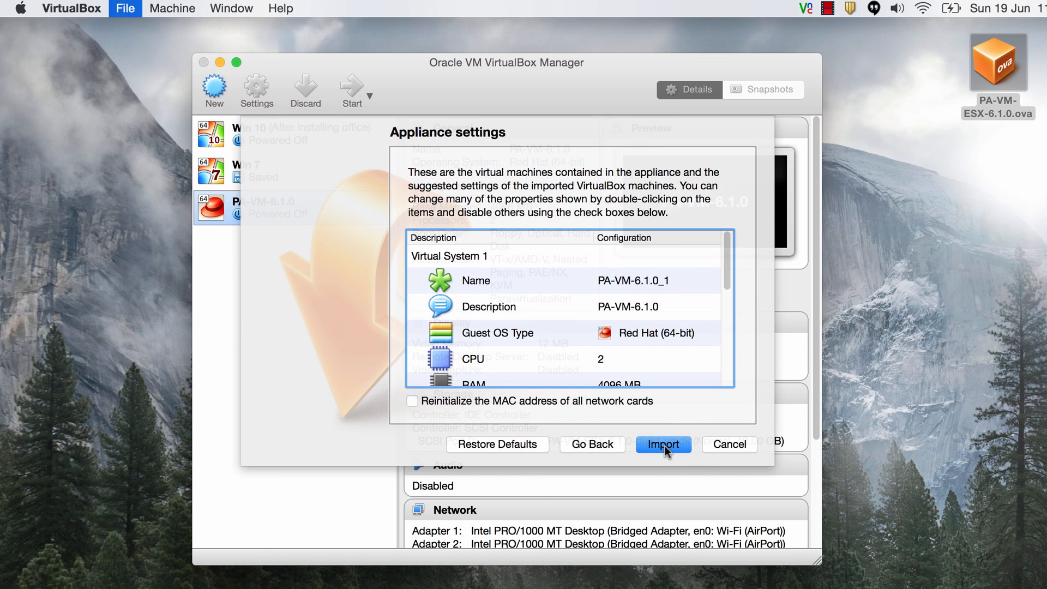
left_click(663, 444)
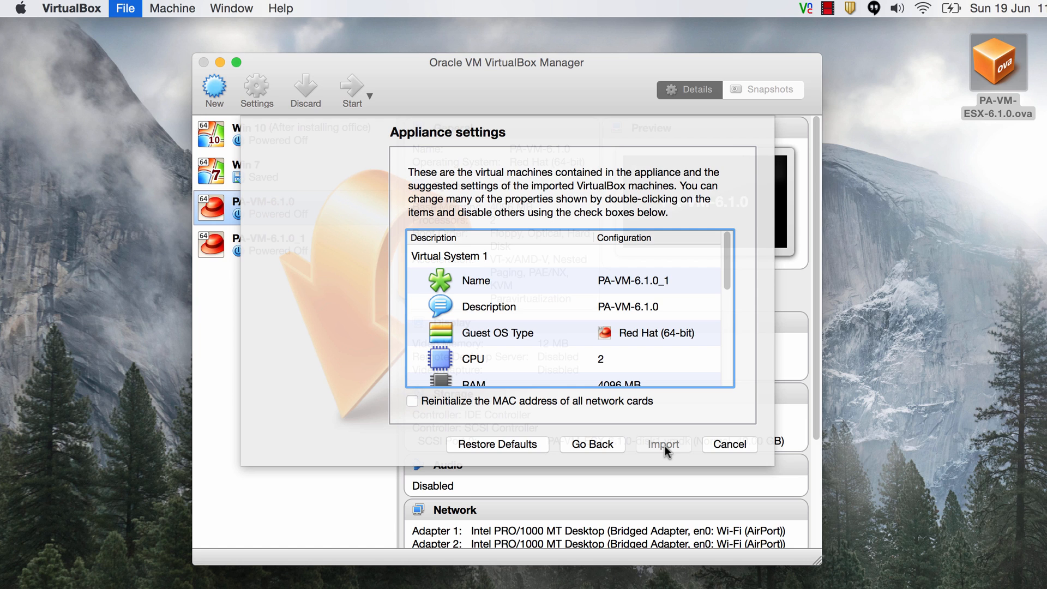
left_click(663, 444)
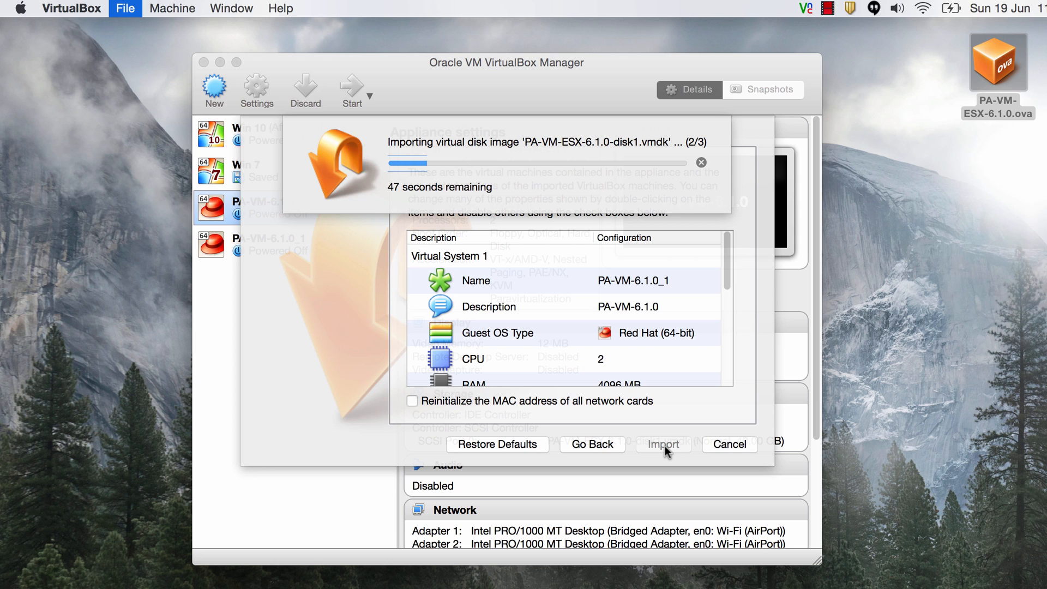
left_click(661, 444)
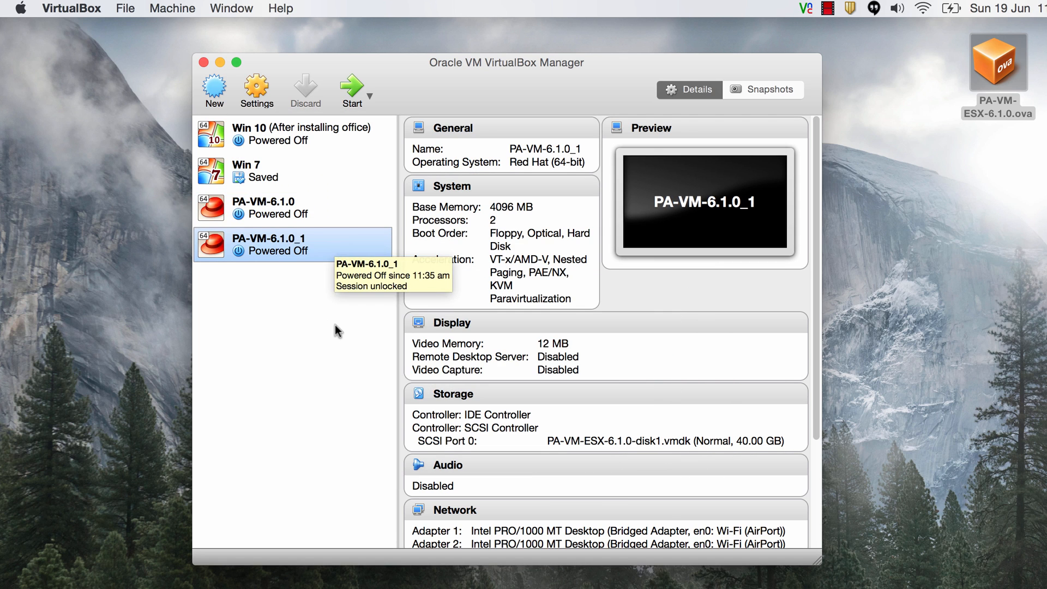
mouse_move(345, 258)
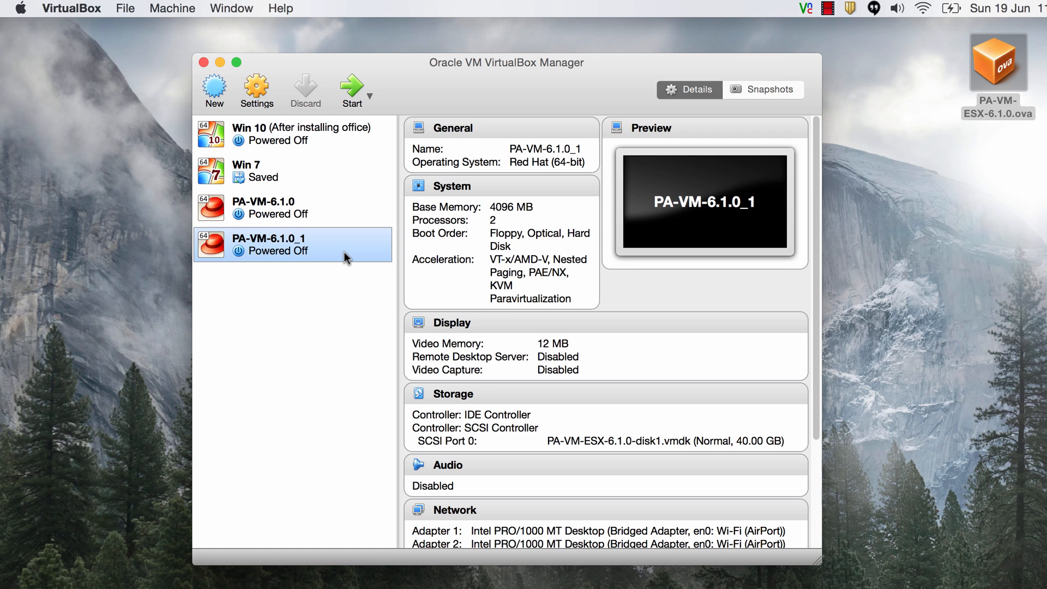
mouse_move(345, 257)
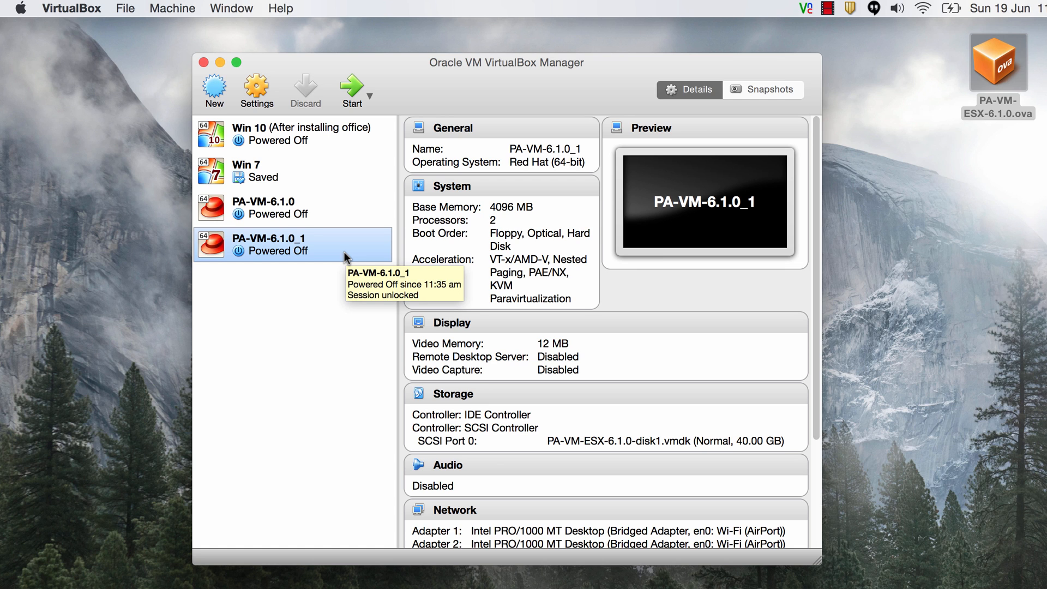
Step: Open PA-VM-6.1.0_1's settings, reviewing the System page, then the Network page
right_click(287, 250)
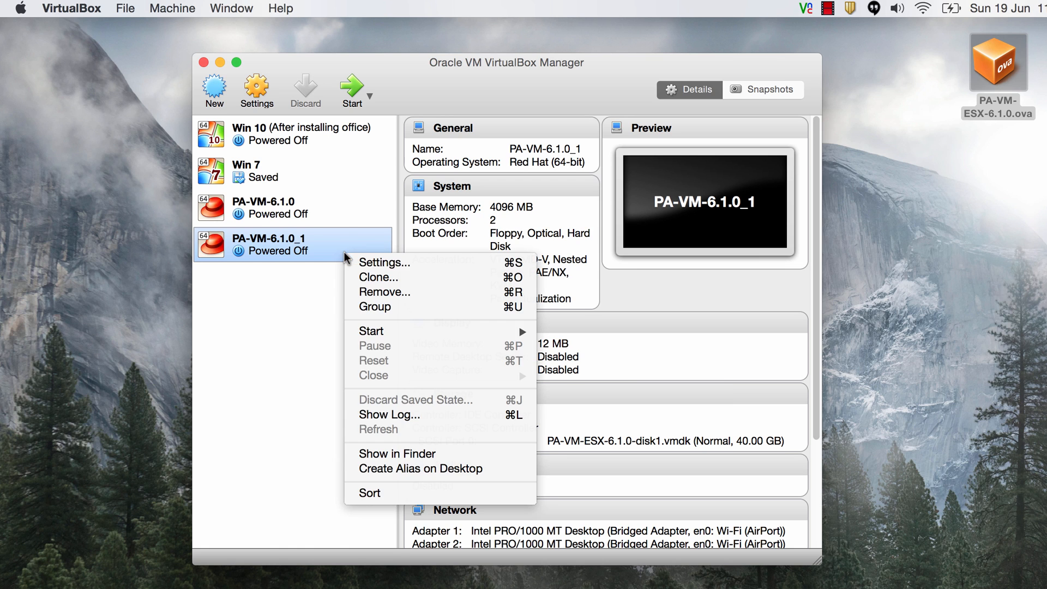
left_click(384, 262)
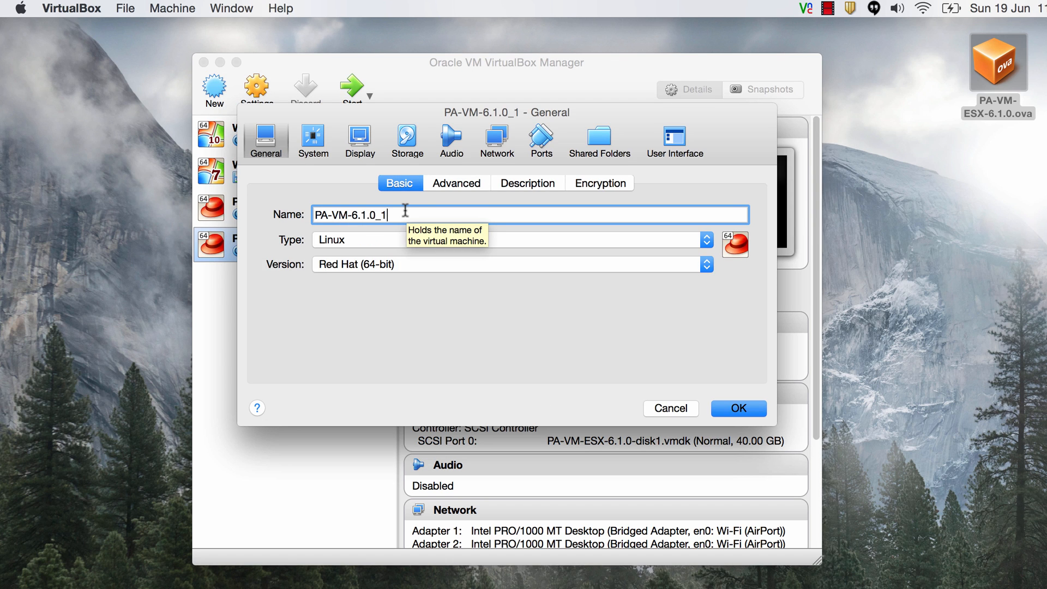
left_click(313, 137)
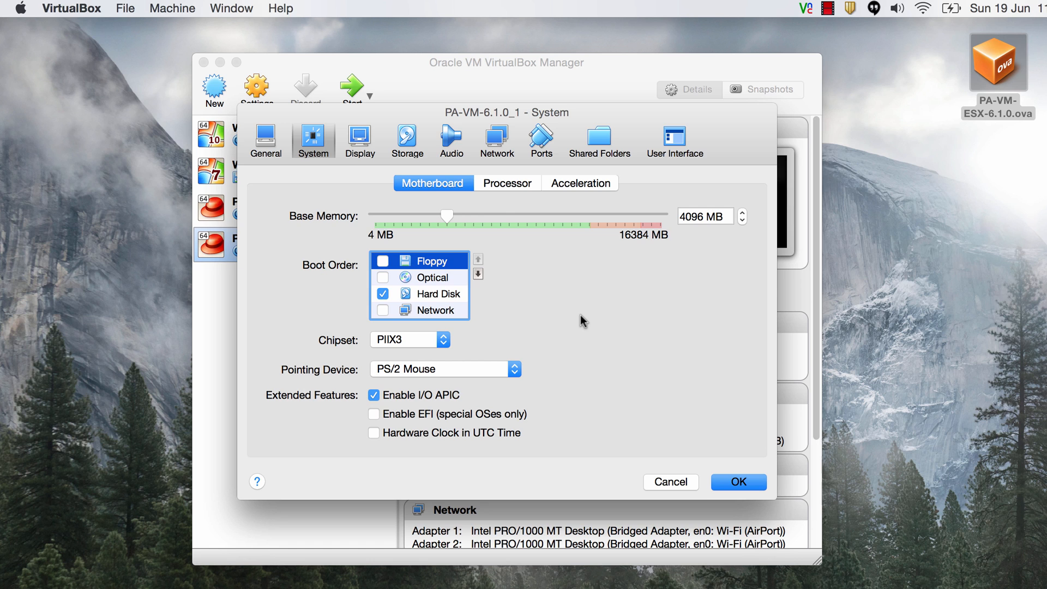
left_click(497, 140)
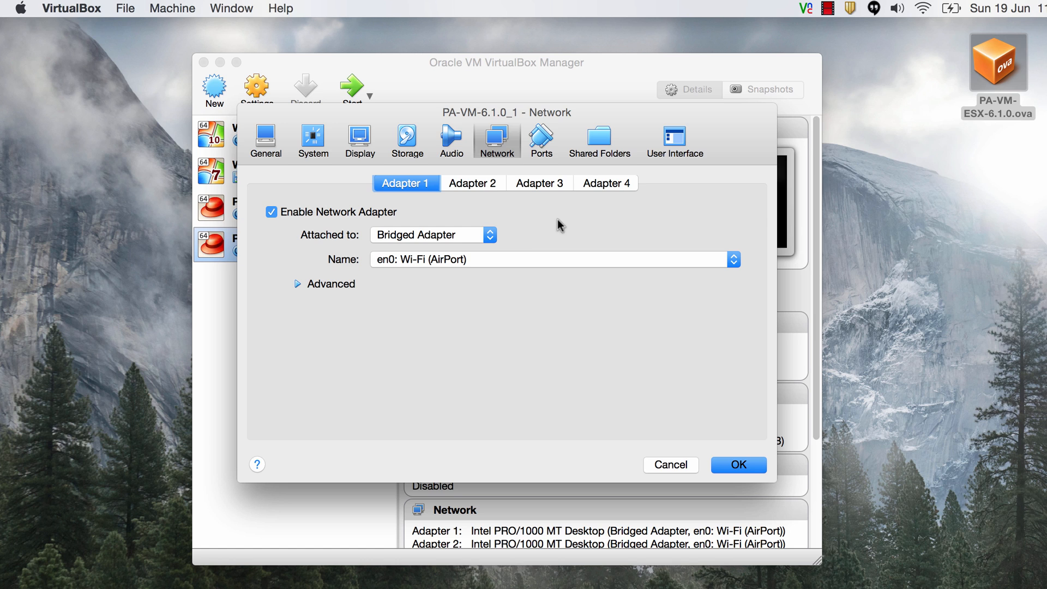
mouse_move(467, 240)
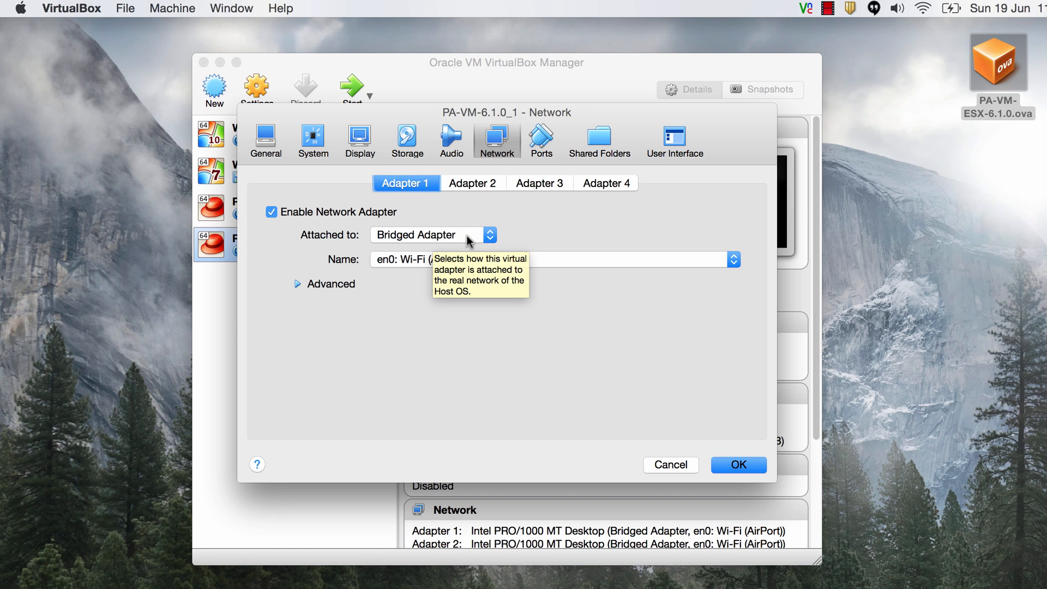
left_click(432, 234)
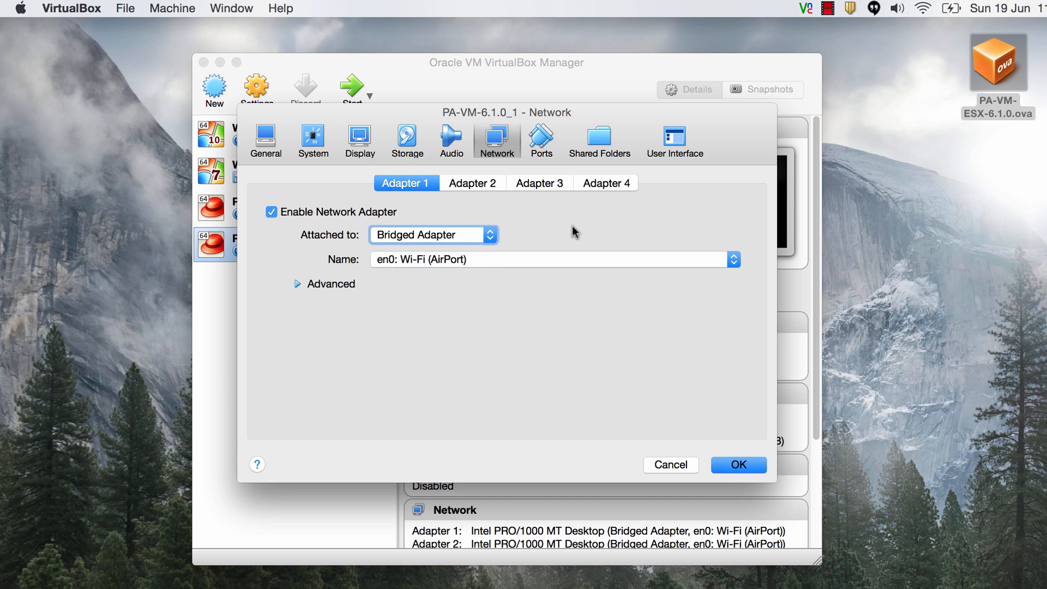
left_click(732, 259)
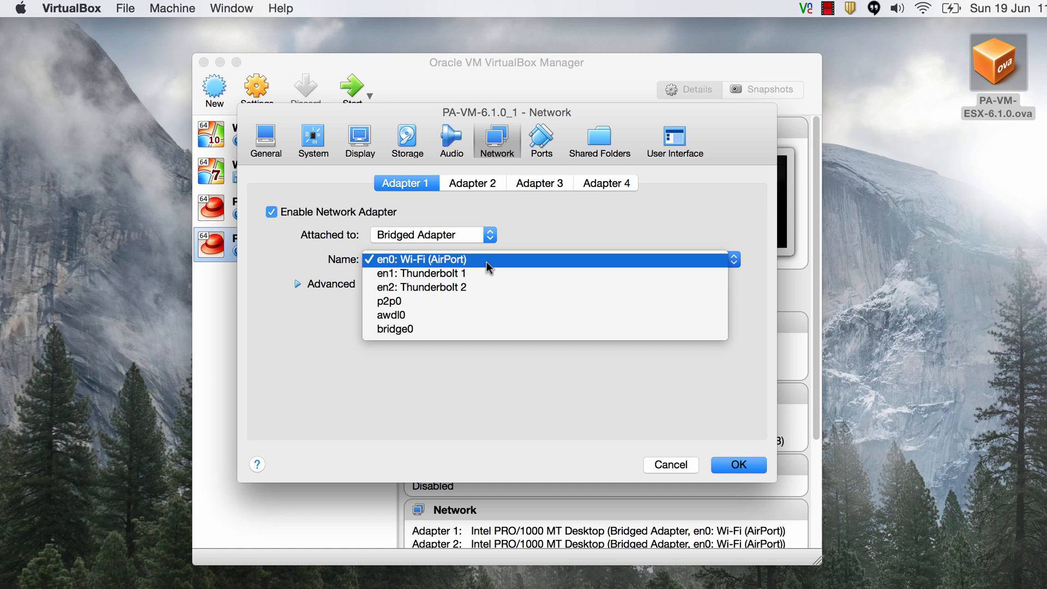
mouse_move(453, 270)
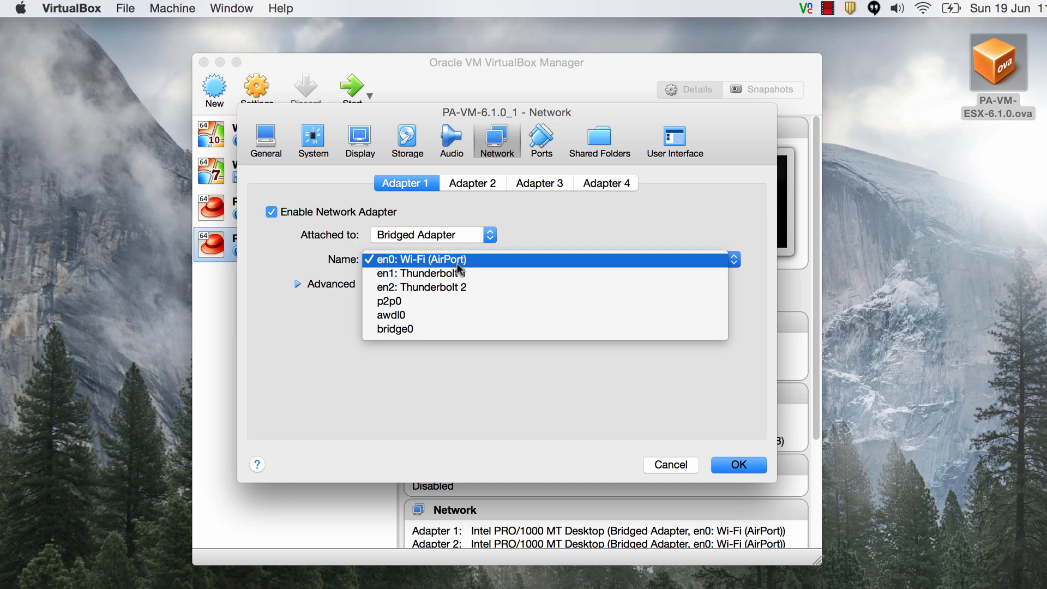
left_click(434, 259)
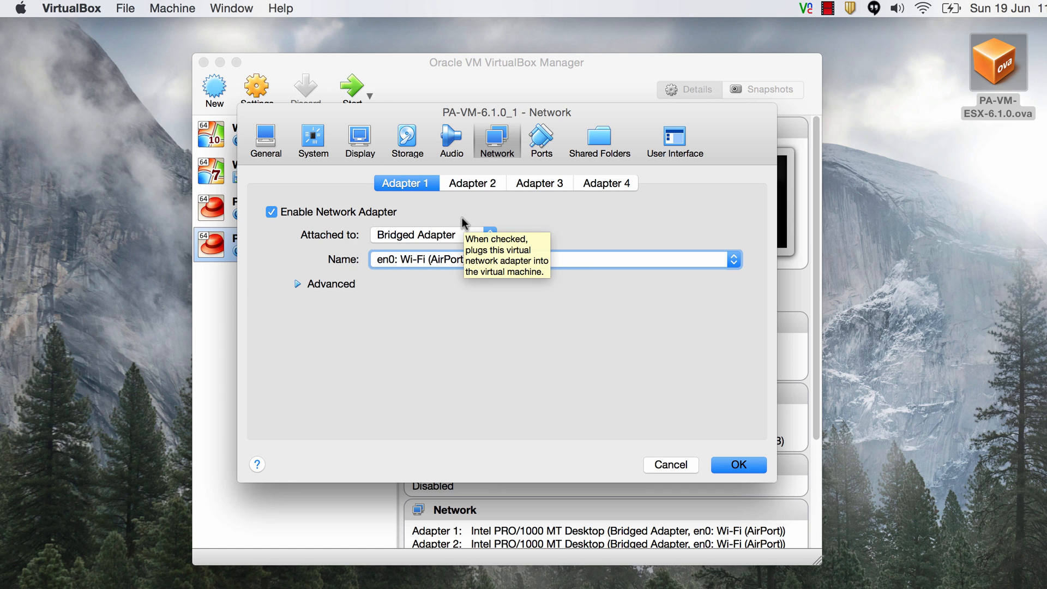
Step: Set Adapter 2 to Host-only Adapter, leave it disabled, and save the settings
left_click(472, 183)
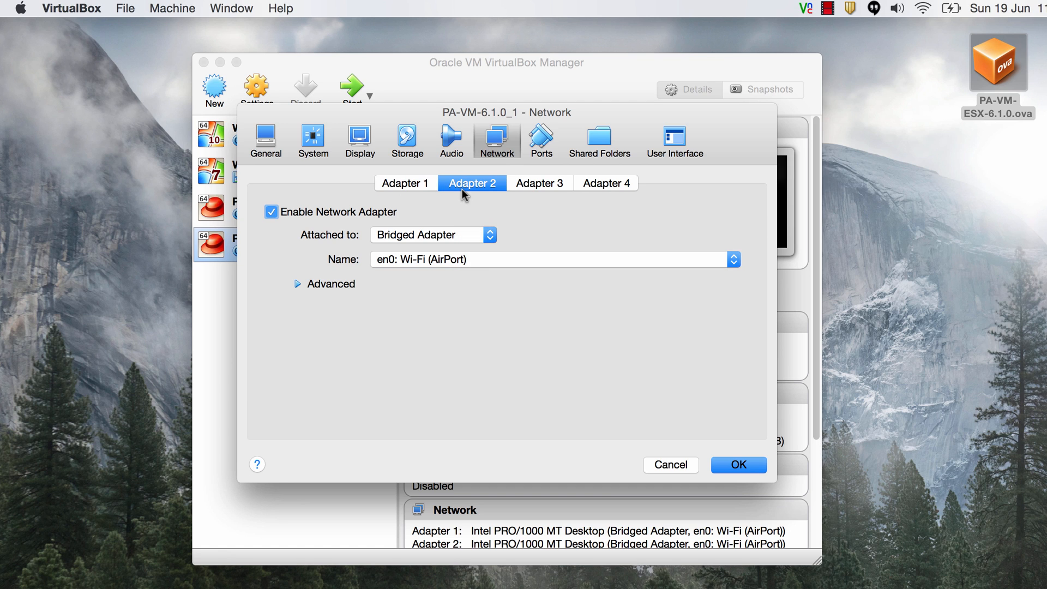
mouse_move(472, 226)
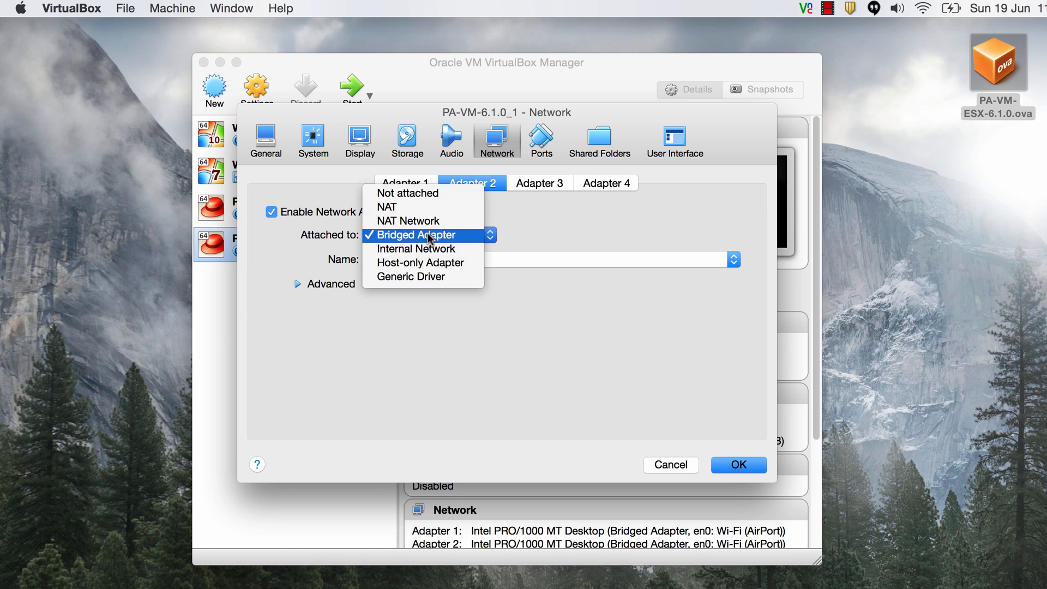
left_click(420, 262)
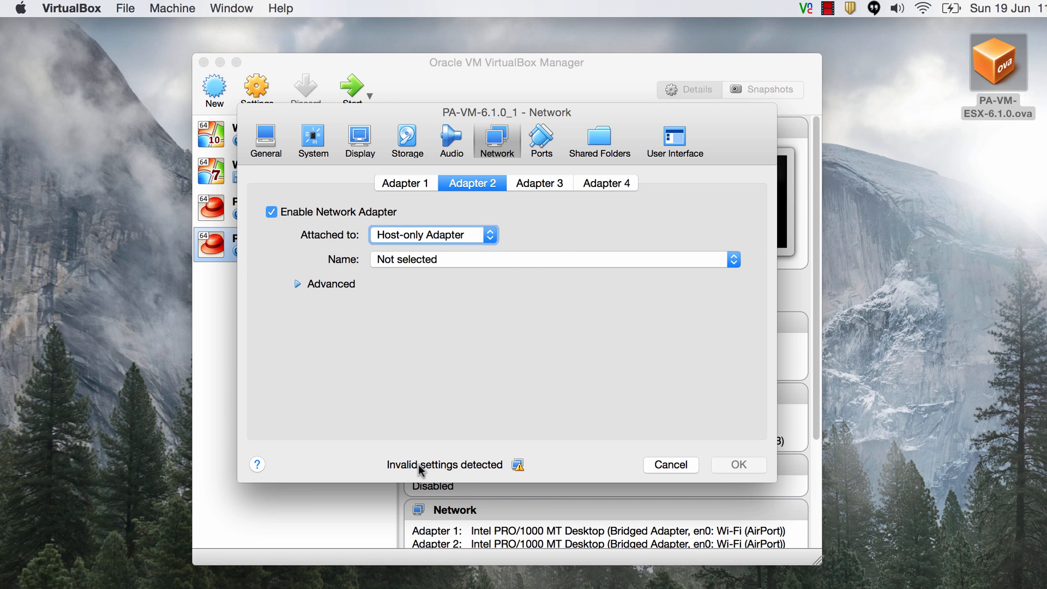
mouse_move(429, 471)
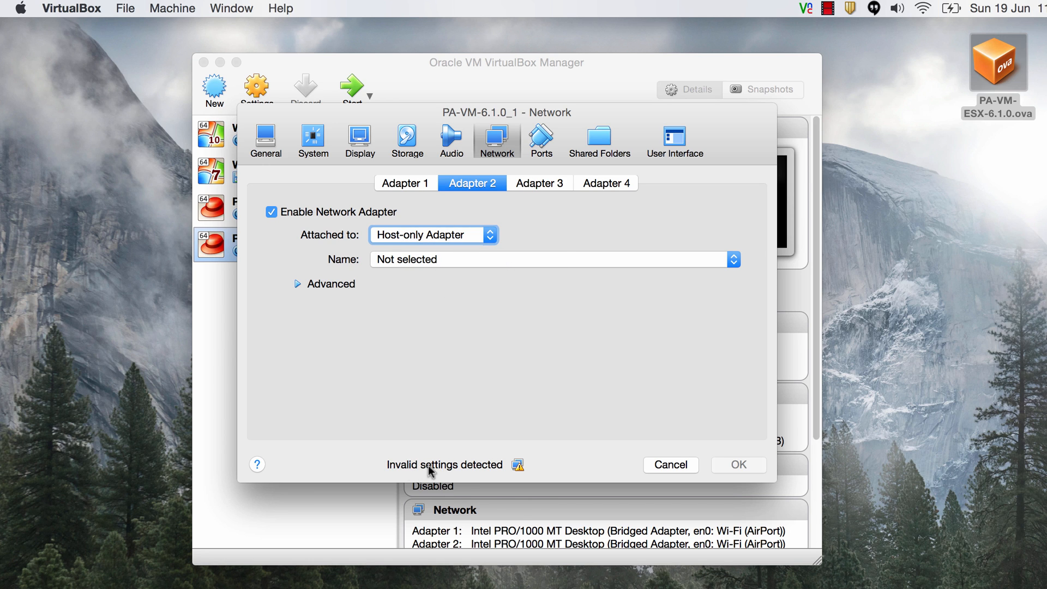
mouse_move(298, 207)
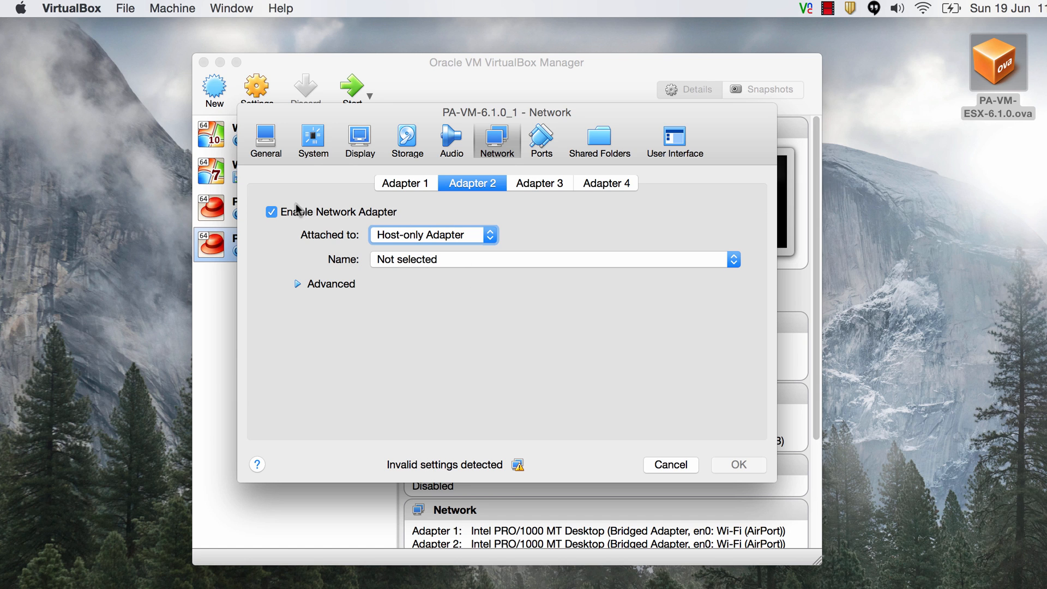
left_click(271, 211)
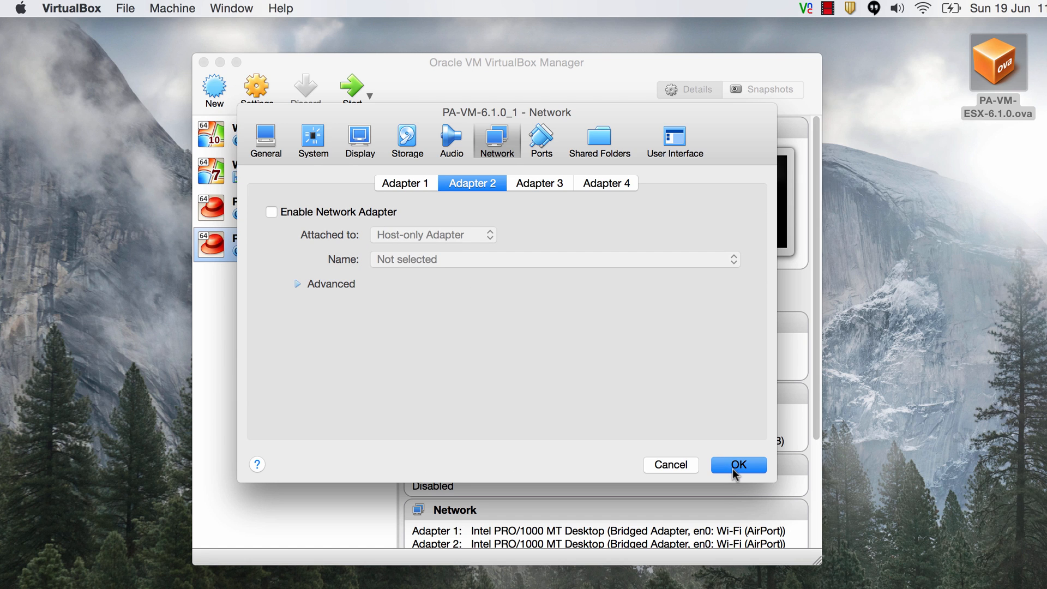
left_click(737, 464)
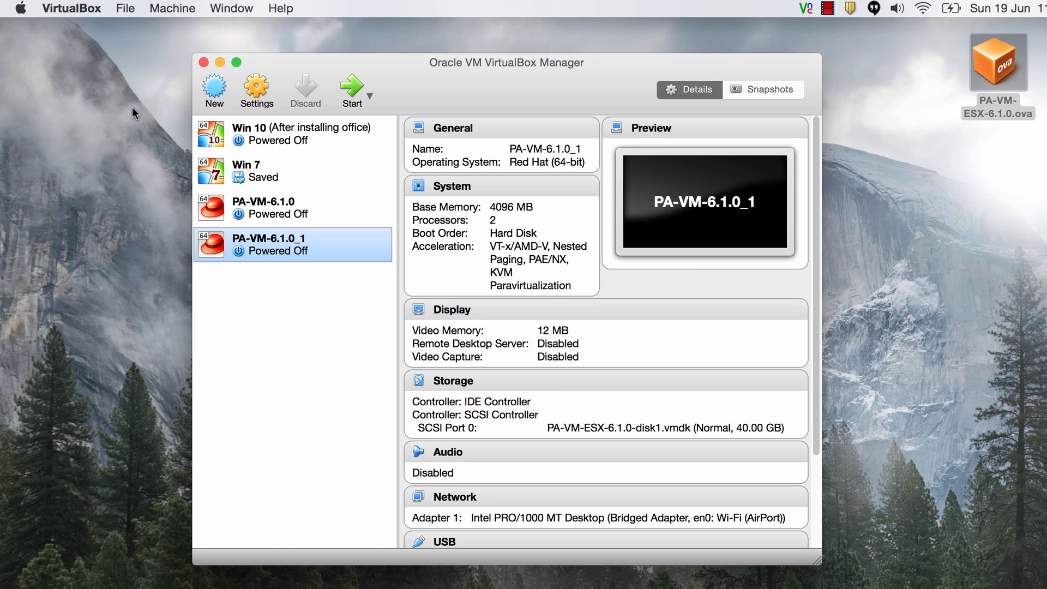
Step: Add a new host-only network vboxnet0 in VirtualBox Preferences' Network page
left_click(71, 9)
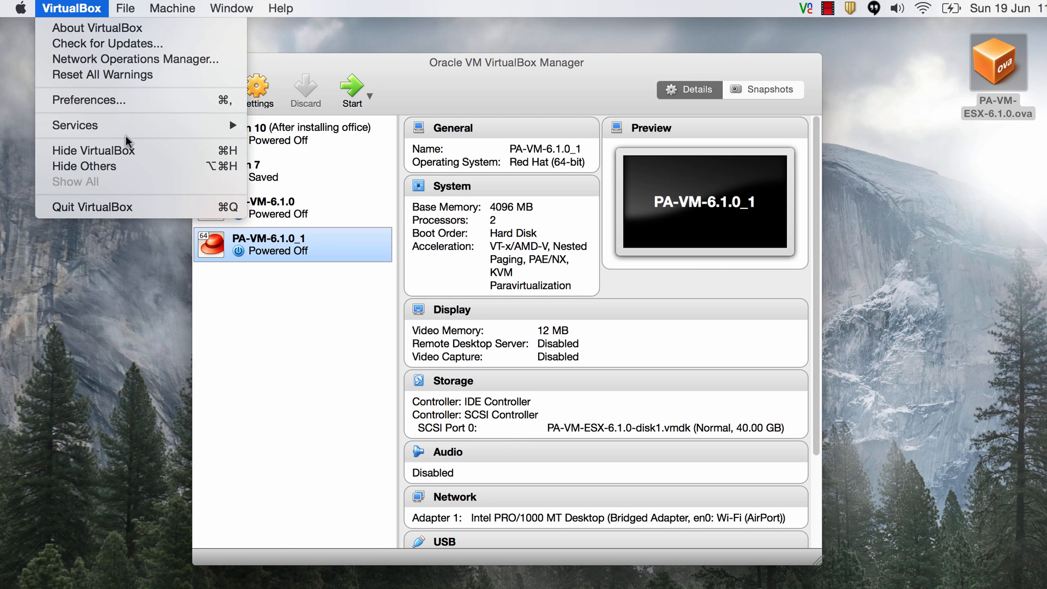
mouse_move(154, 113)
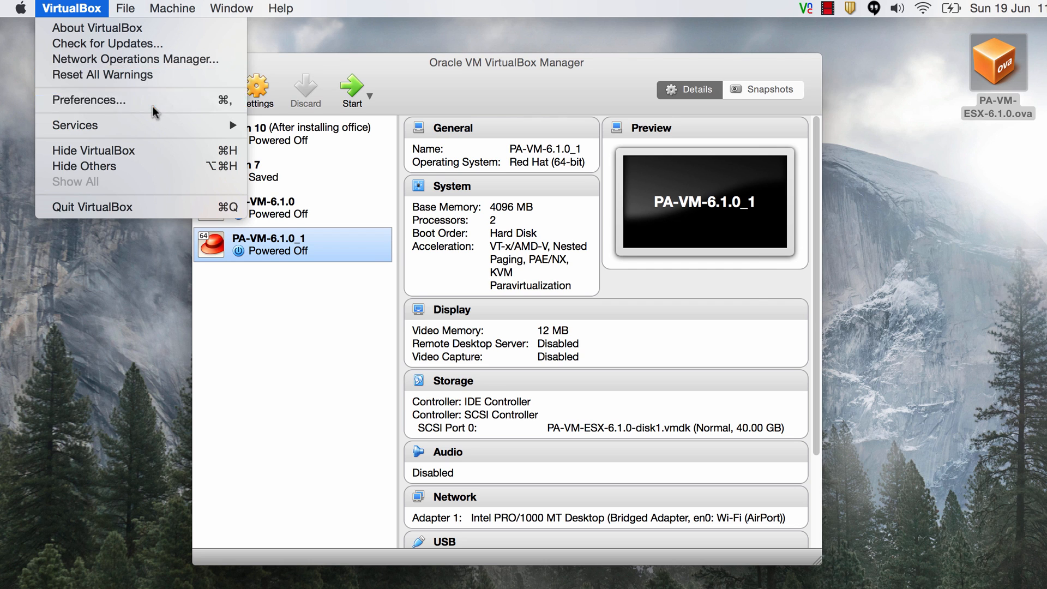
left_click(88, 99)
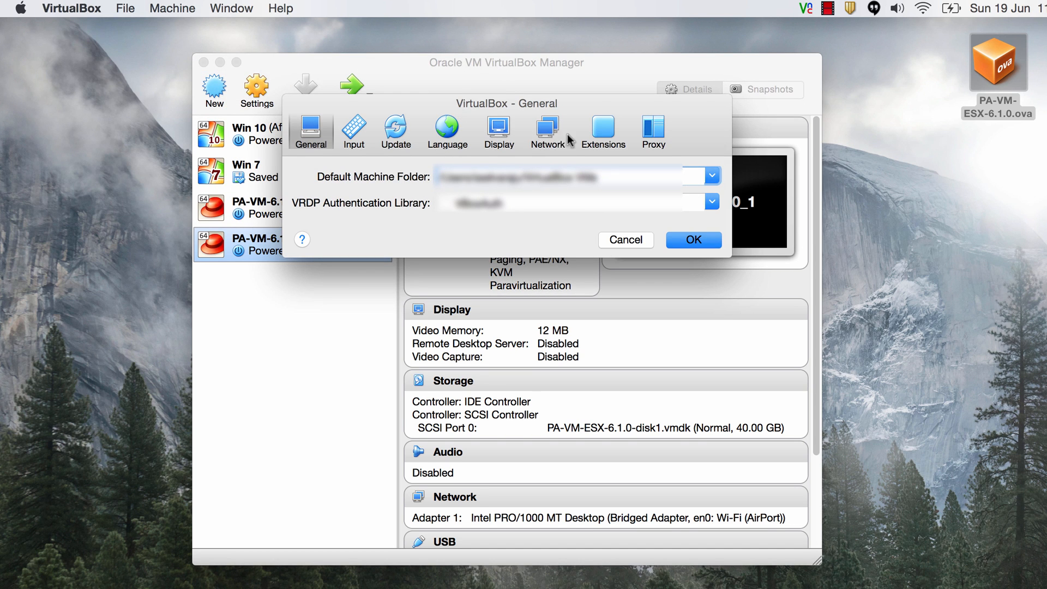
left_click(547, 131)
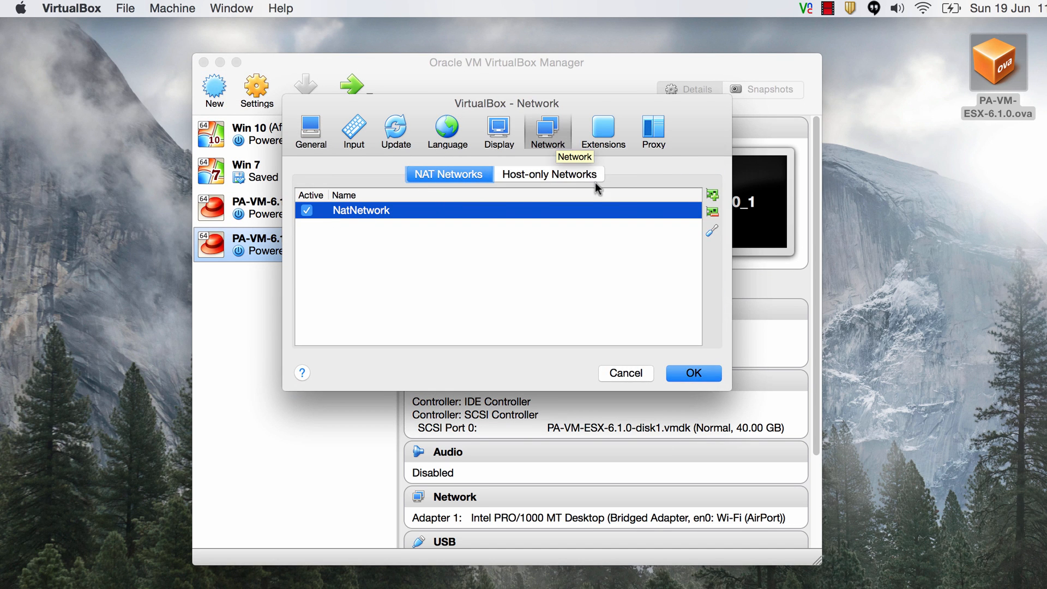
left_click(547, 175)
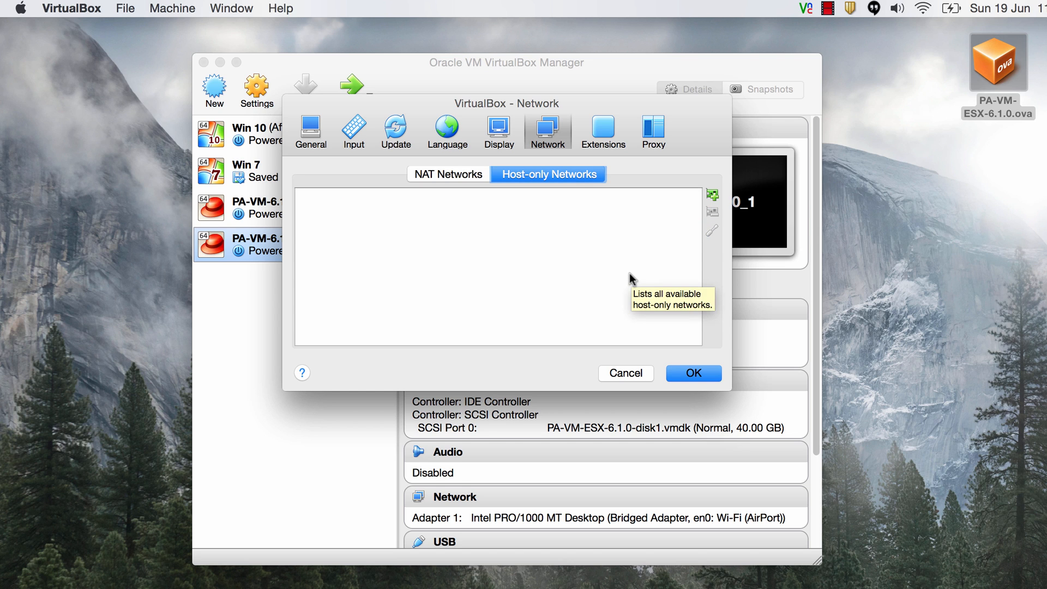
left_click(712, 195)
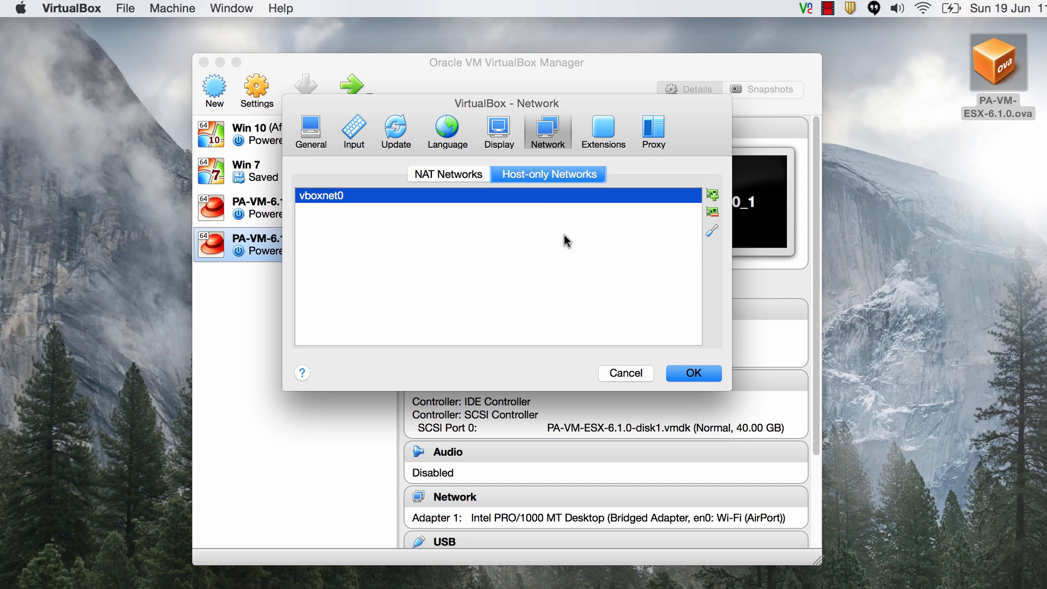
mouse_move(526, 199)
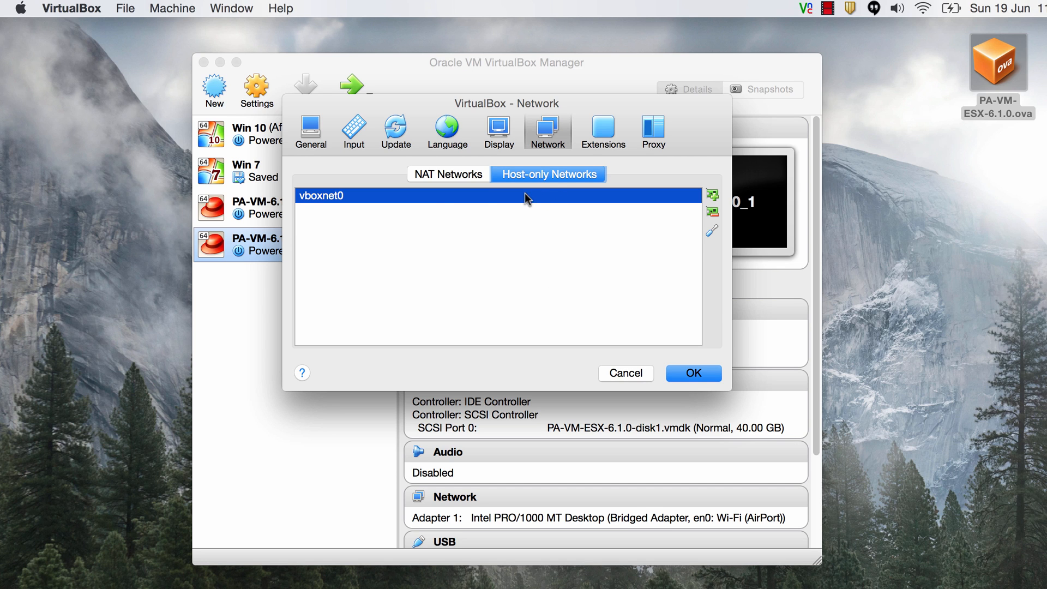
mouse_move(710, 236)
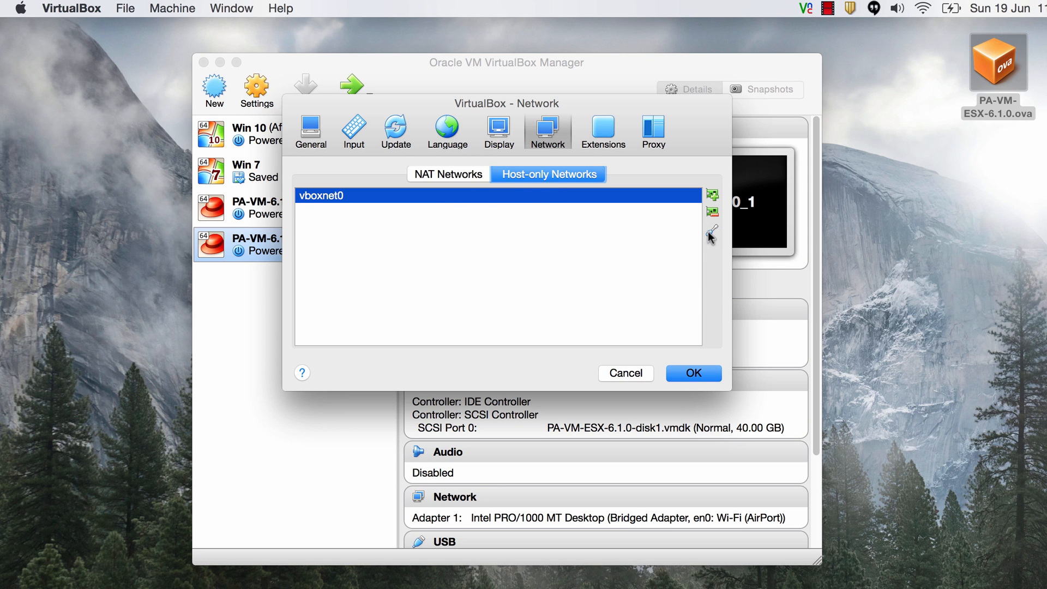
Step: Edit vboxnet0's adapter IPv4 address to 10.1.1.0
left_click(712, 232)
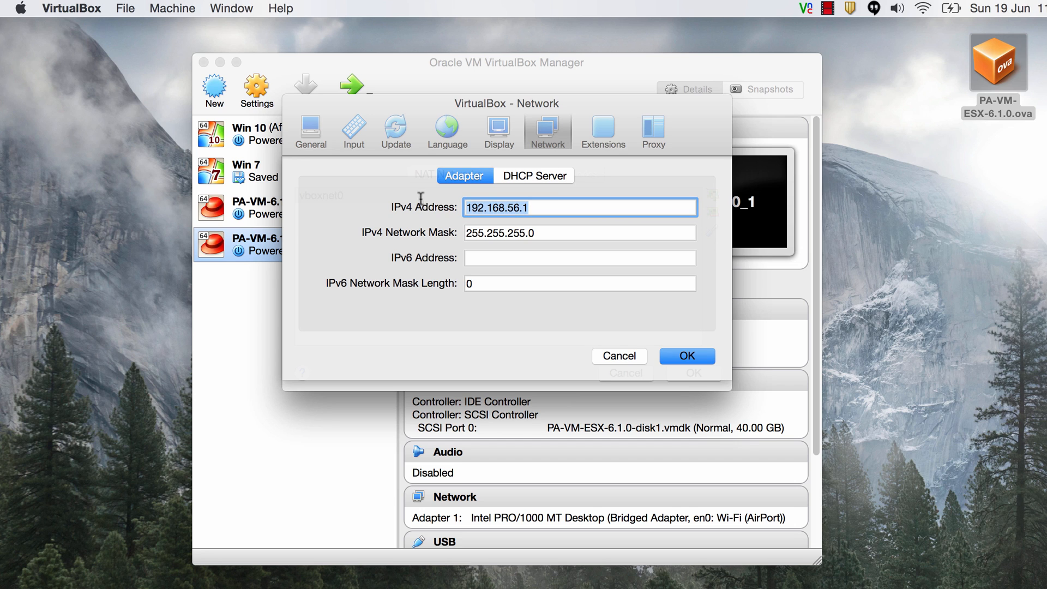
type("10.1.1.0")
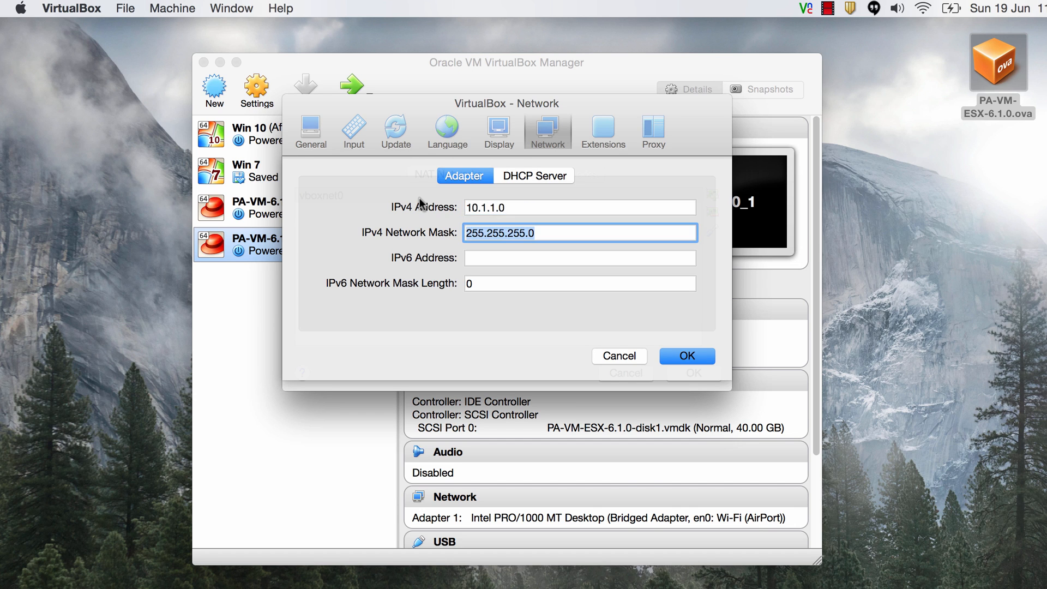
left_click(578, 208)
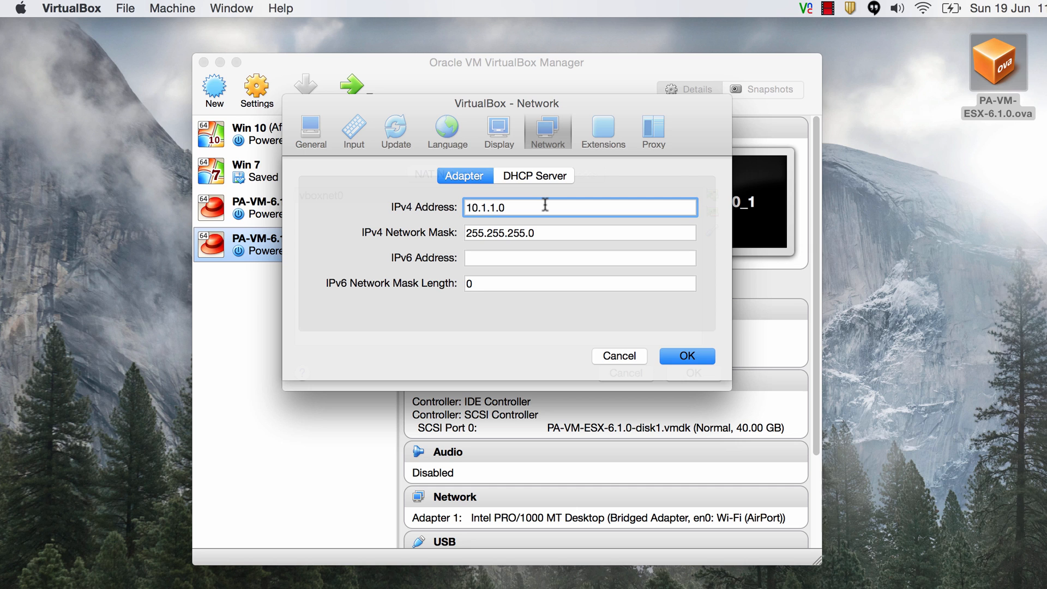
mouse_move(529, 208)
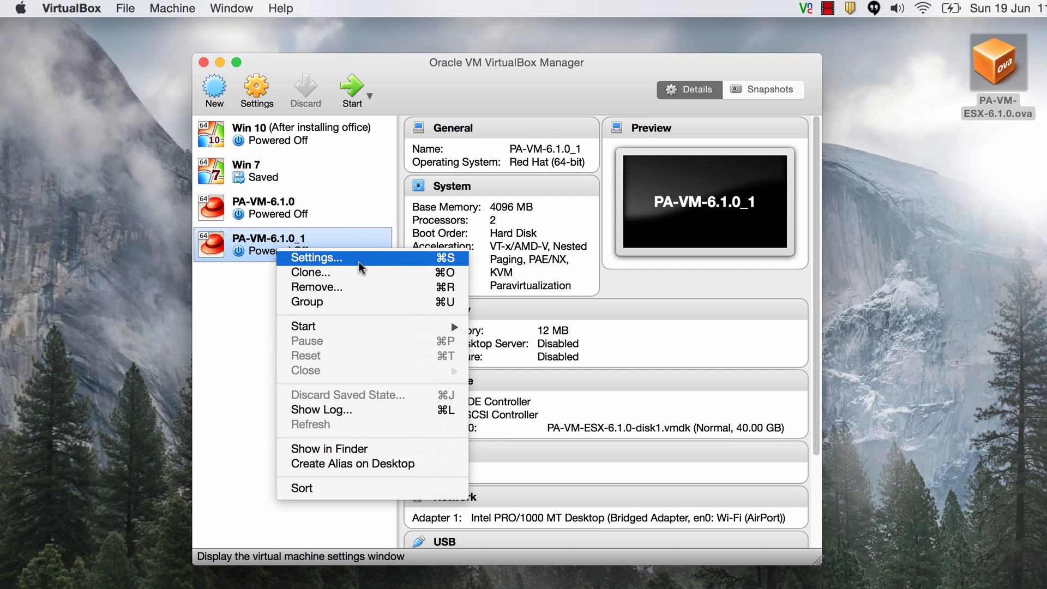
Step: Enable PA-VM-6.1.0_1's Adapter 2 on host-only network vboxnet0 and save
left_click(315, 258)
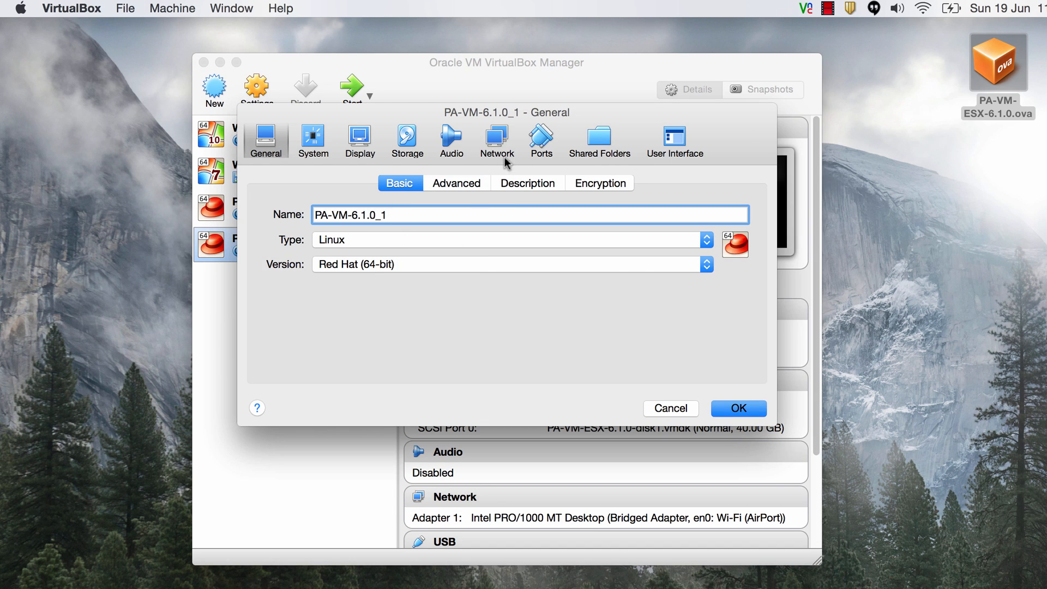
left_click(496, 141)
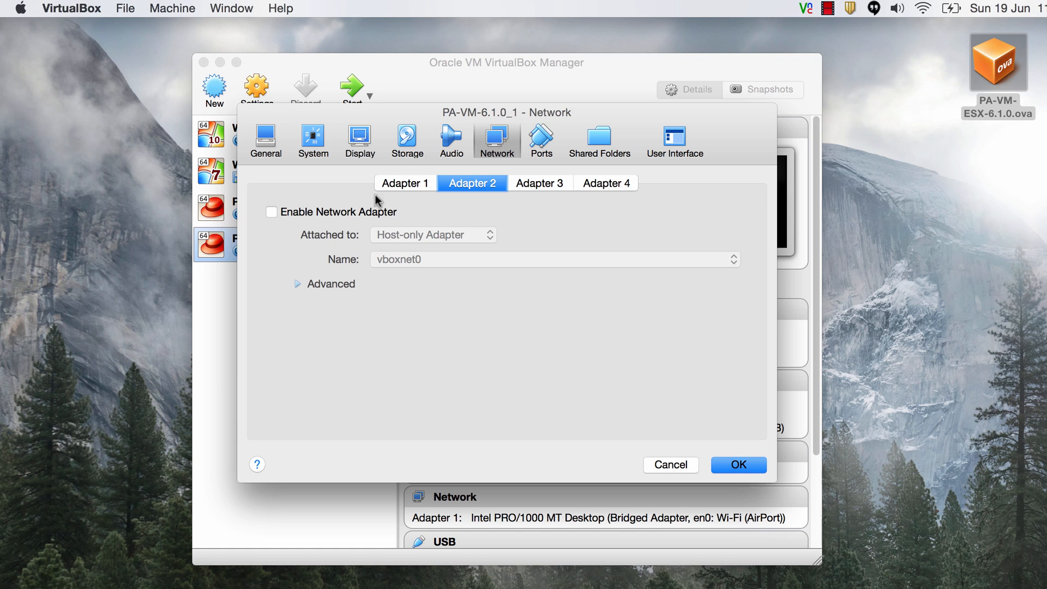
left_click(271, 211)
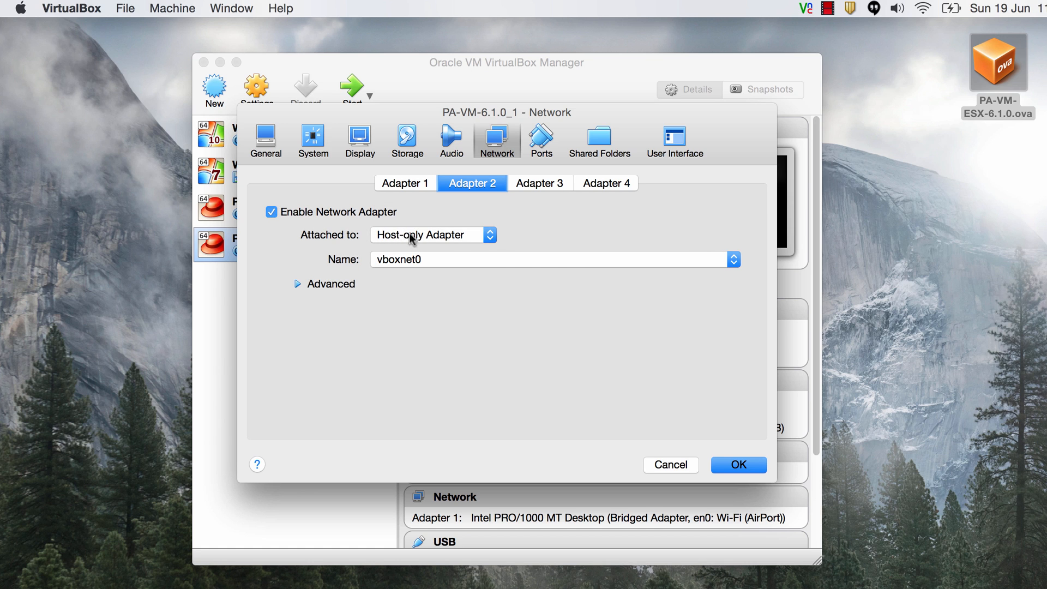
left_click(732, 259)
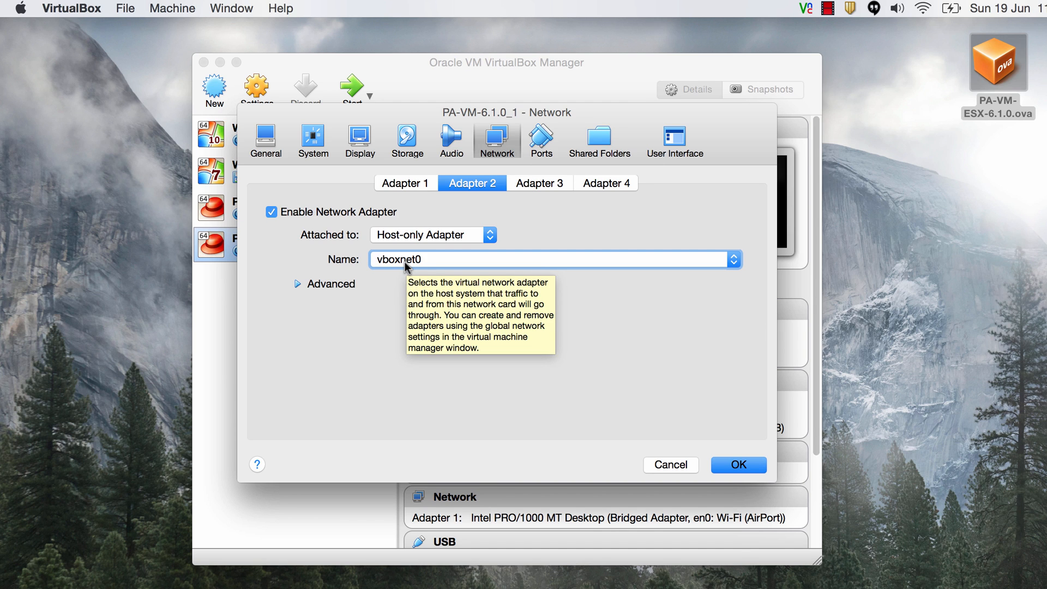
mouse_move(399, 276)
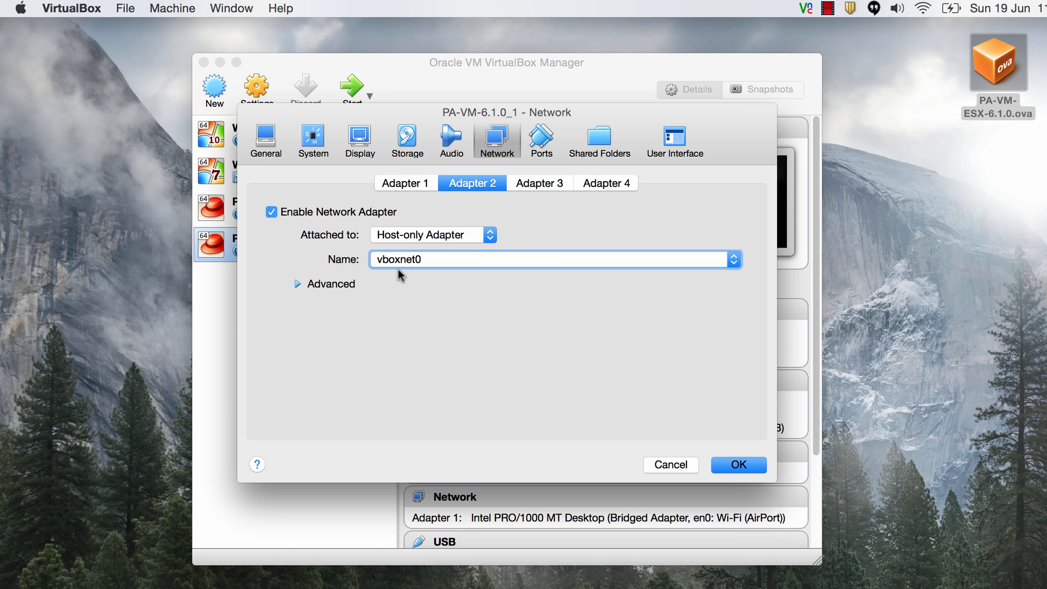
mouse_move(397, 275)
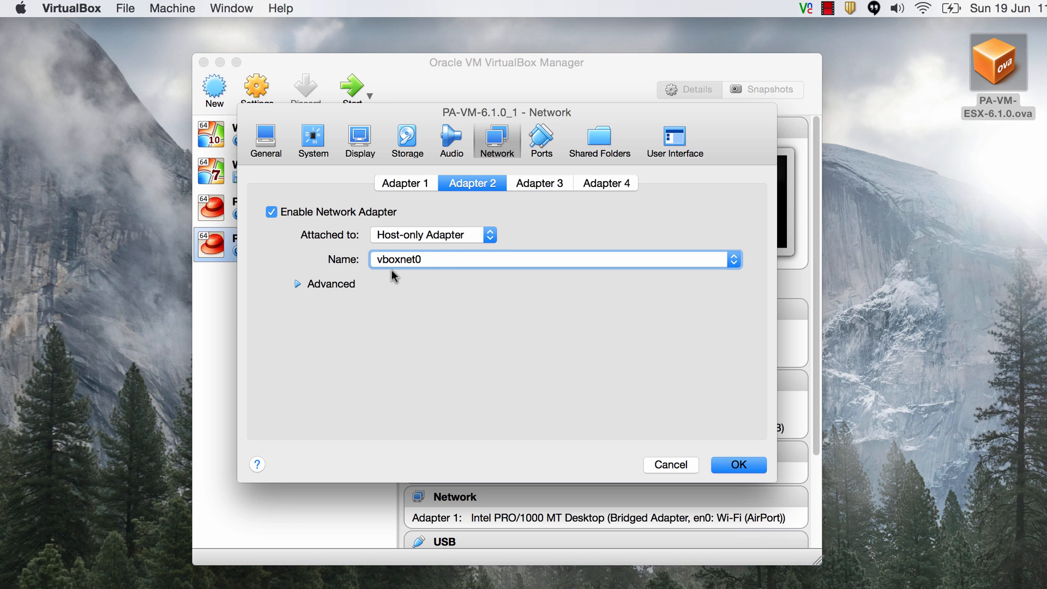
left_click(299, 284)
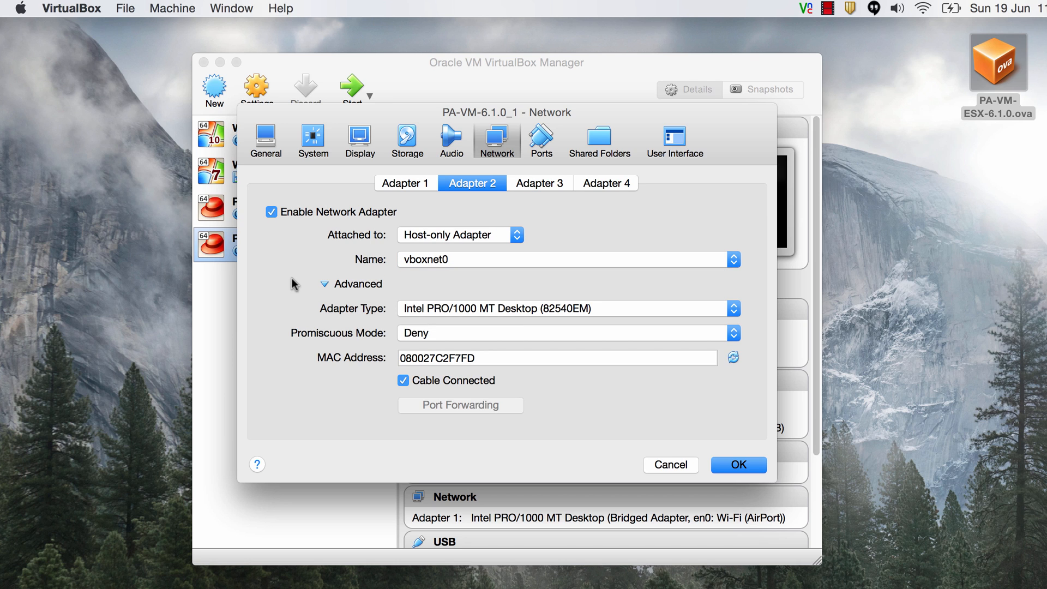
left_click(737, 464)
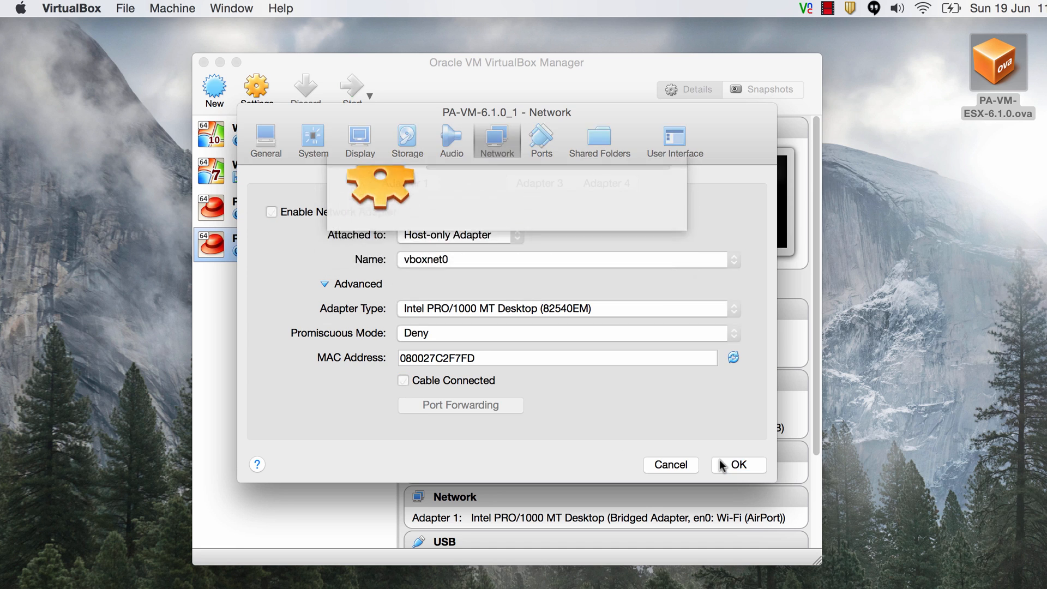
left_click(737, 464)
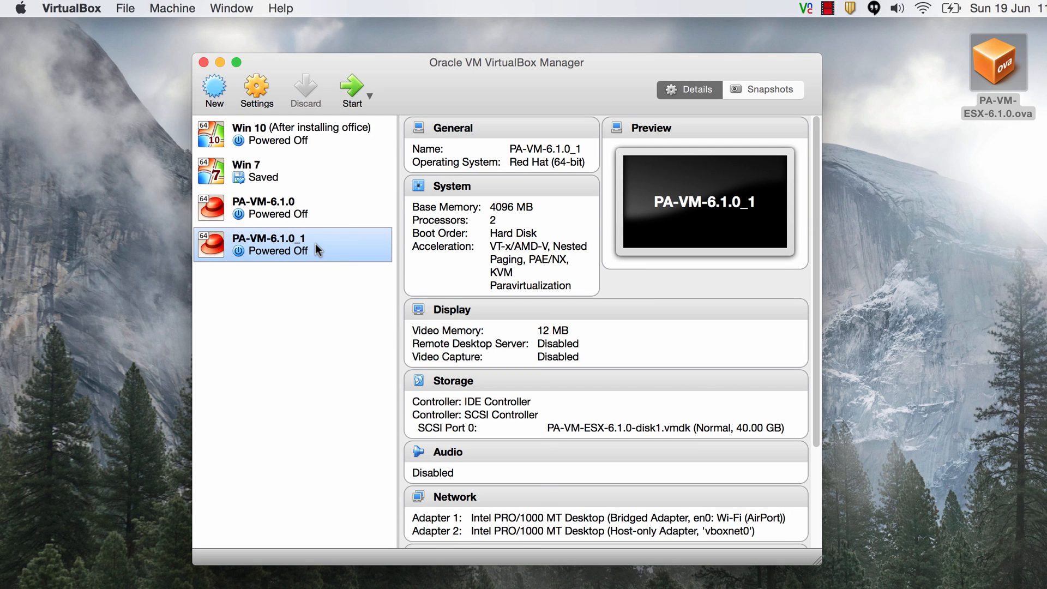
Step: Start PA-VM-6.1.0_1, log in as admin, and enter configure mode
right_click(269, 250)
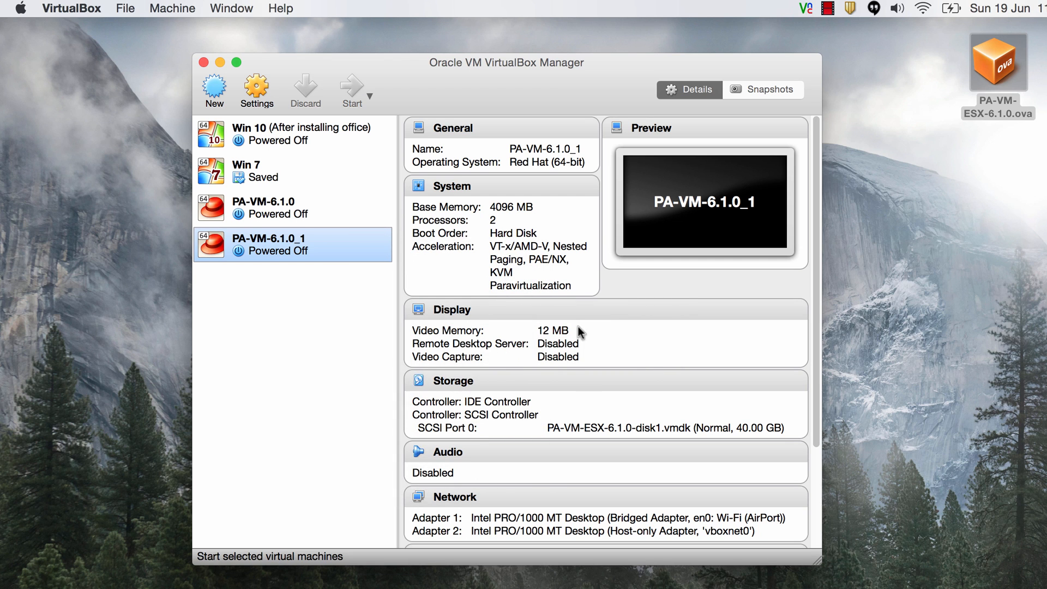
left_click(352, 91)
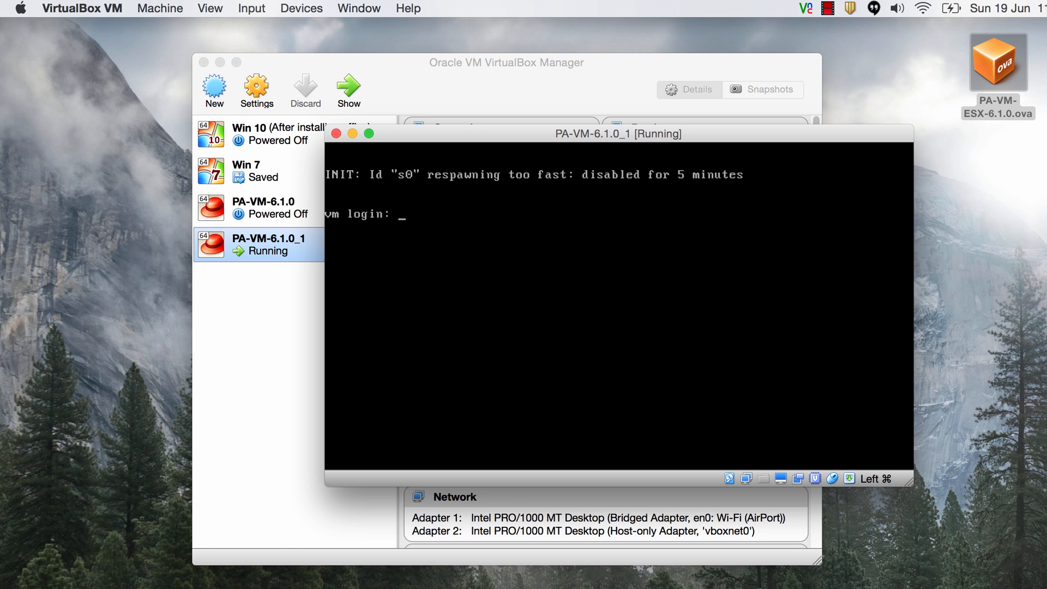
type("a")
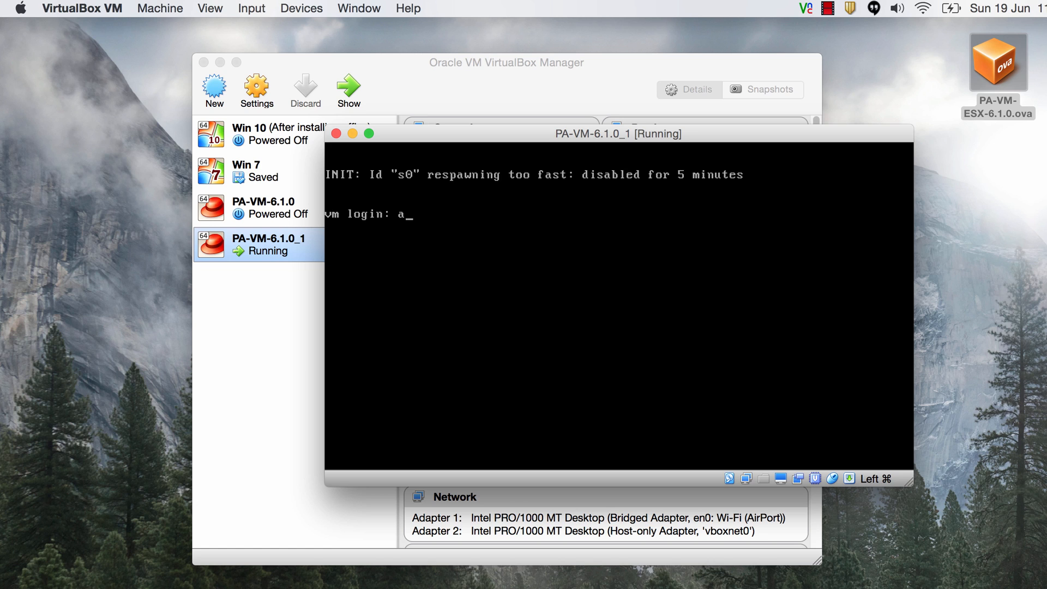
type("dmin")
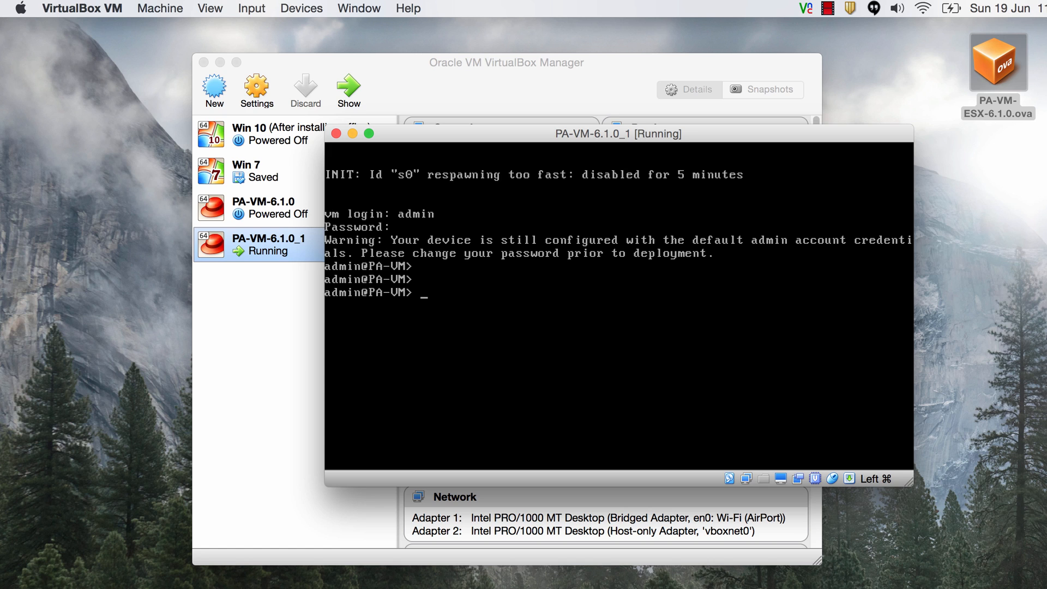
type("configure")
type("ifconfig")
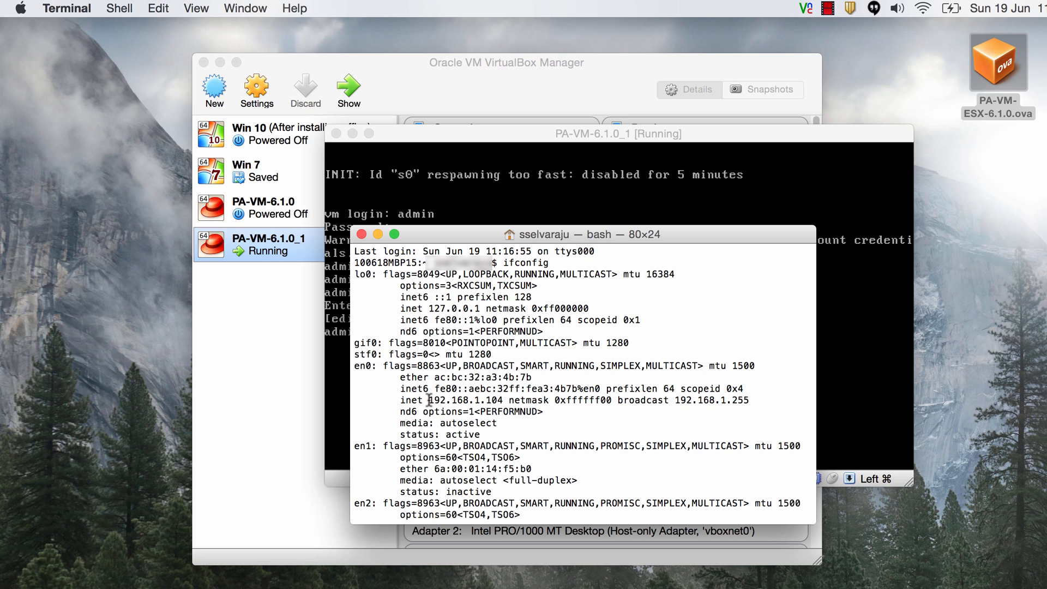
Step: Highlight the en0 inet address 192.168.1.104 and its netmask in the ifconfig output
double_click(467, 400)
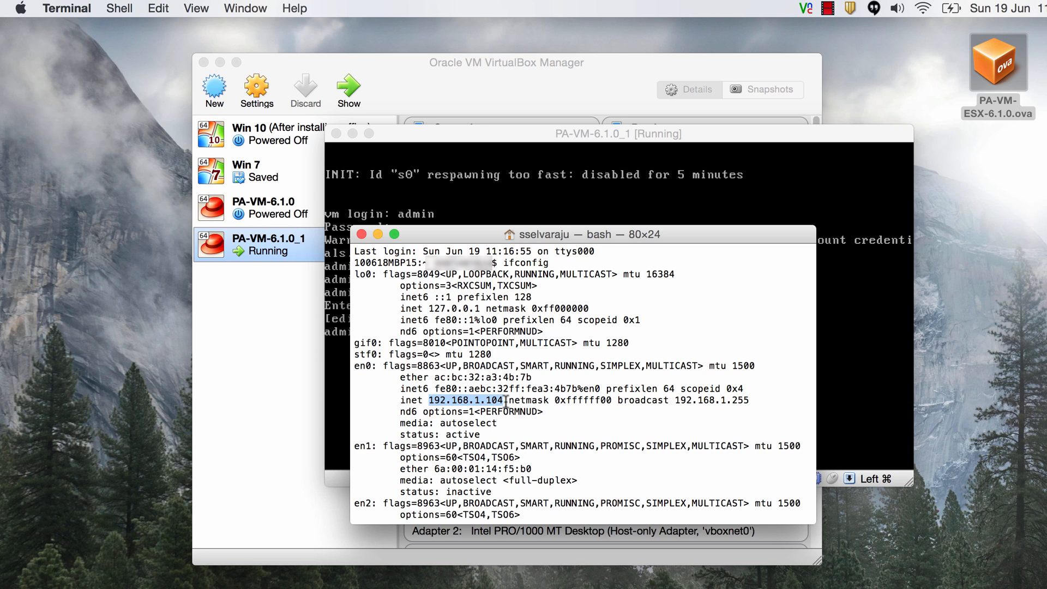
mouse_move(564, 406)
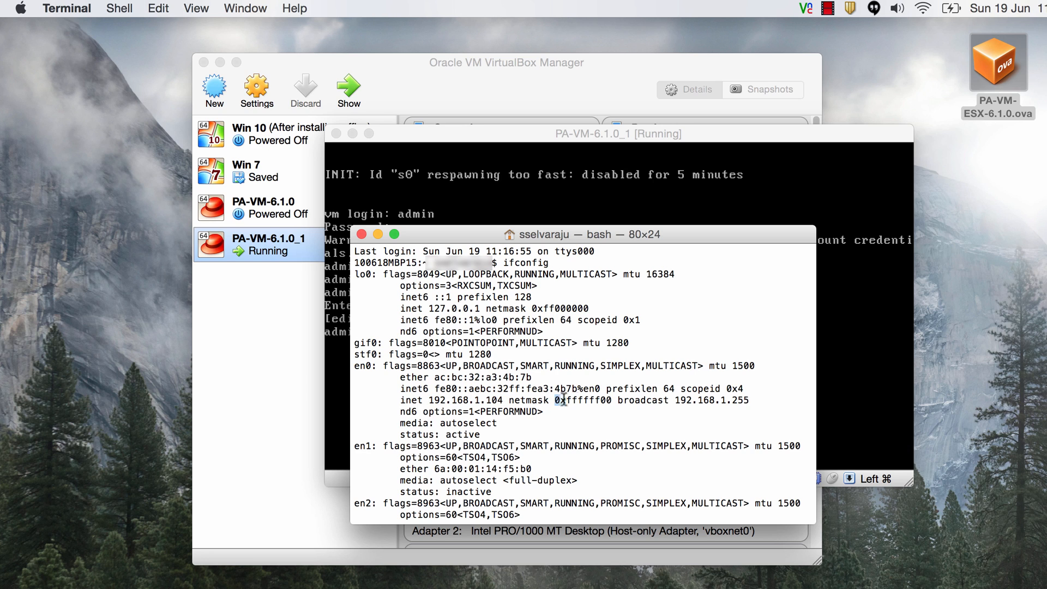
double_click(582, 400)
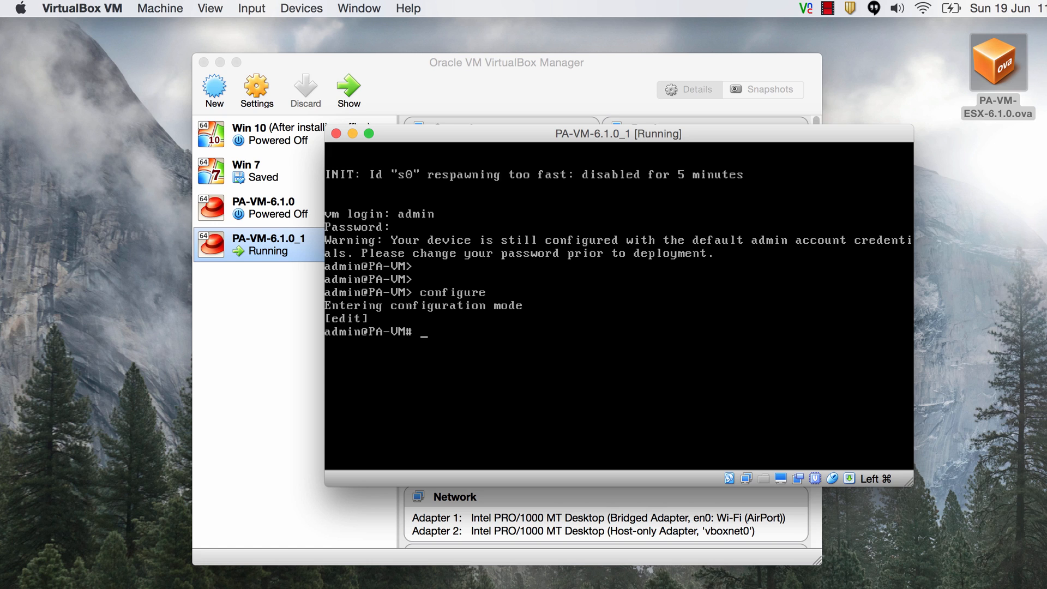
Step: Set the firewall's management IP to 192.168.1.1, netmask 255.255.255.0, and commit
type("set d")
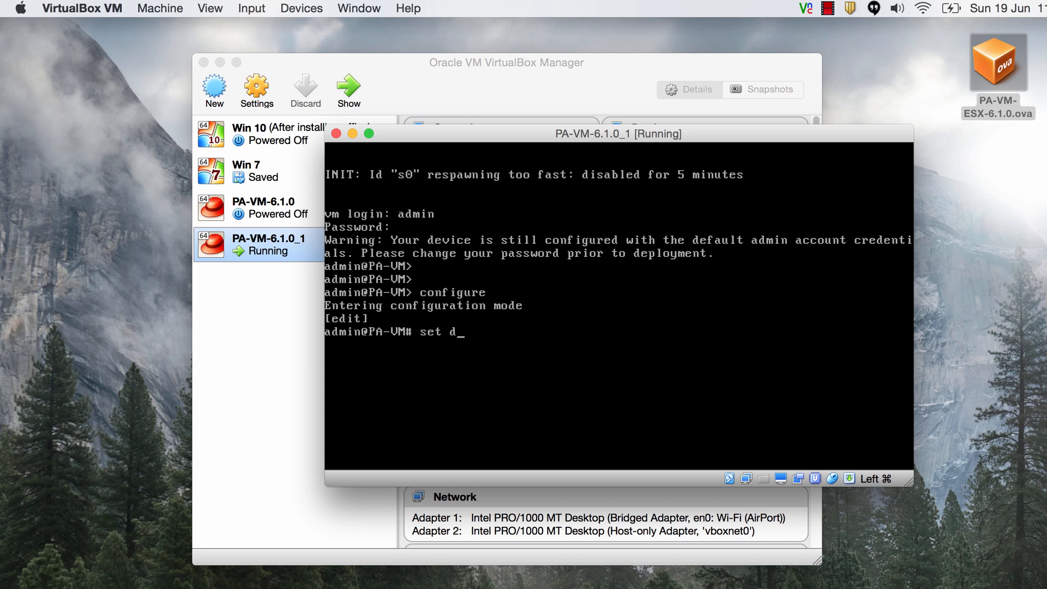
type("eviceconfig system ip-address")
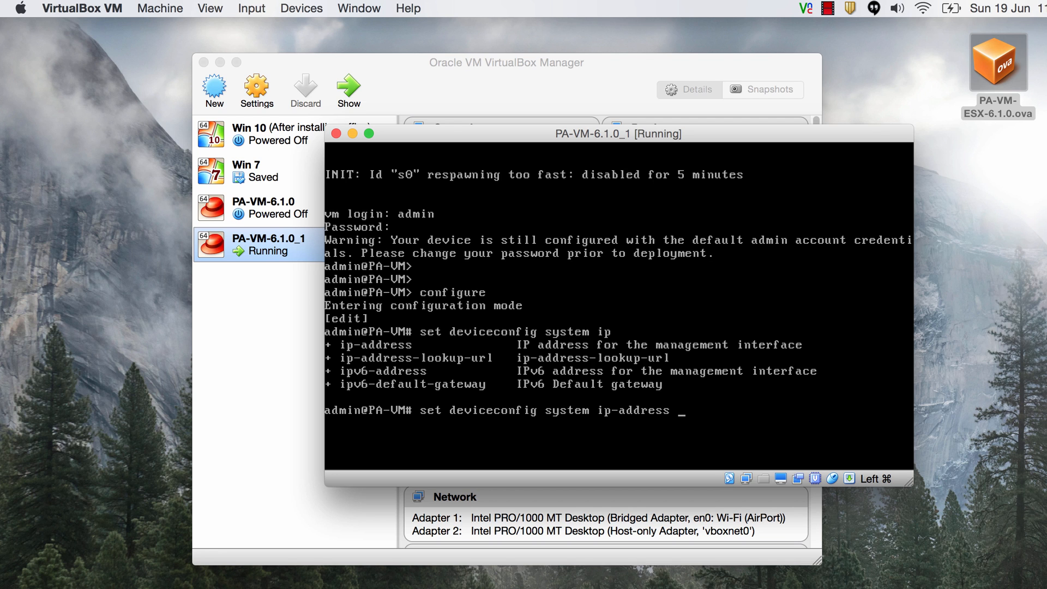
type("192.168")
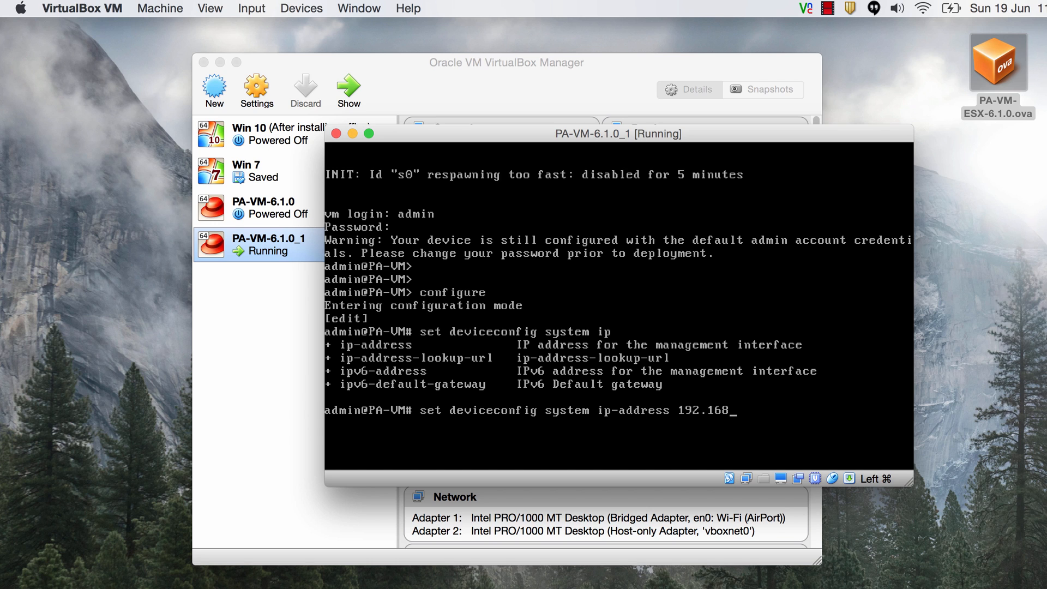
type(".1.1 netmask 255")
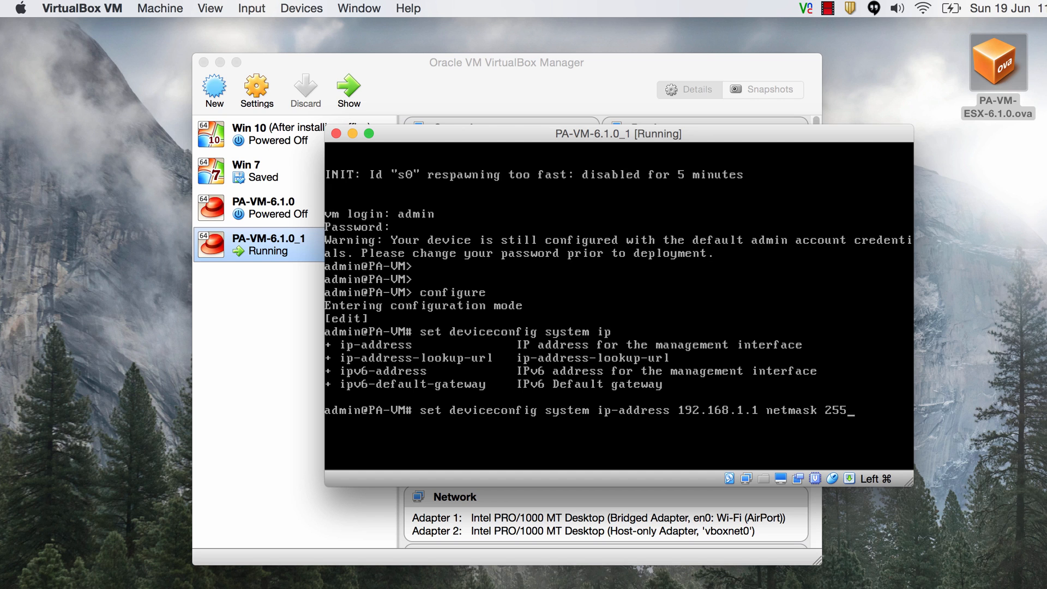
type(".255.255")
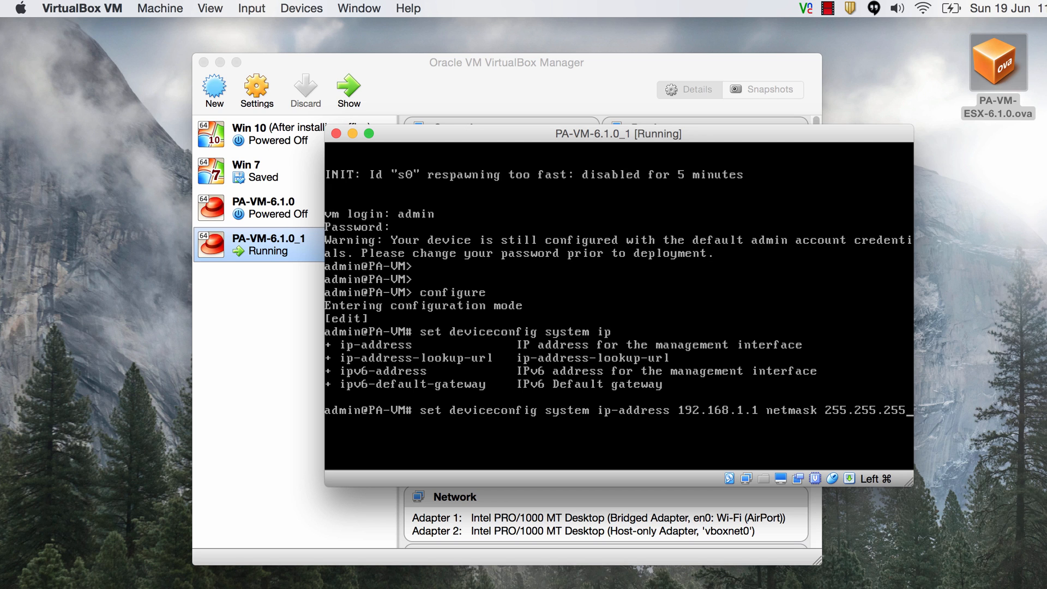
type("0")
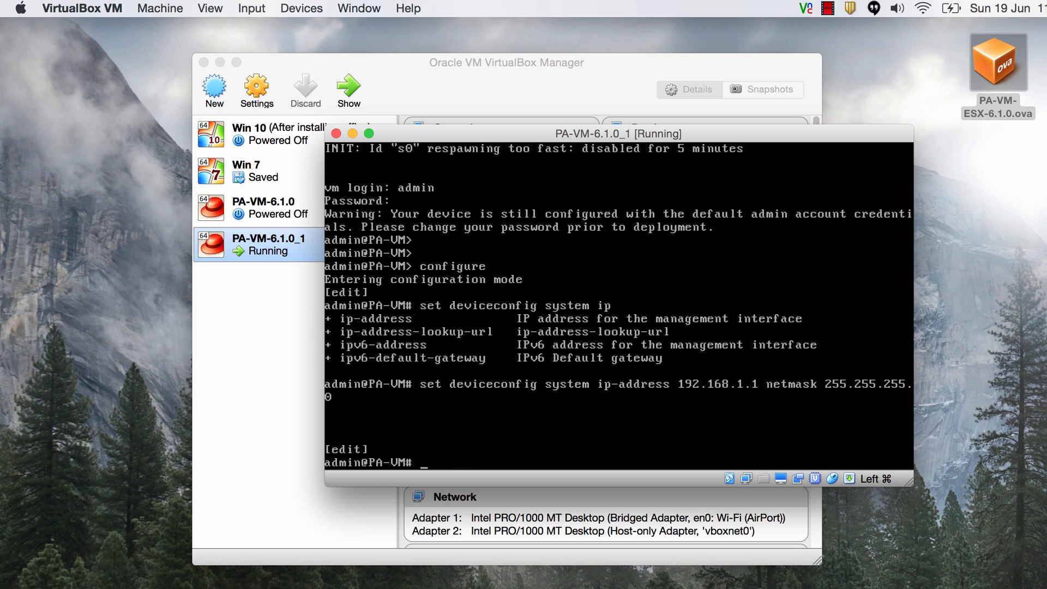
type("commit")
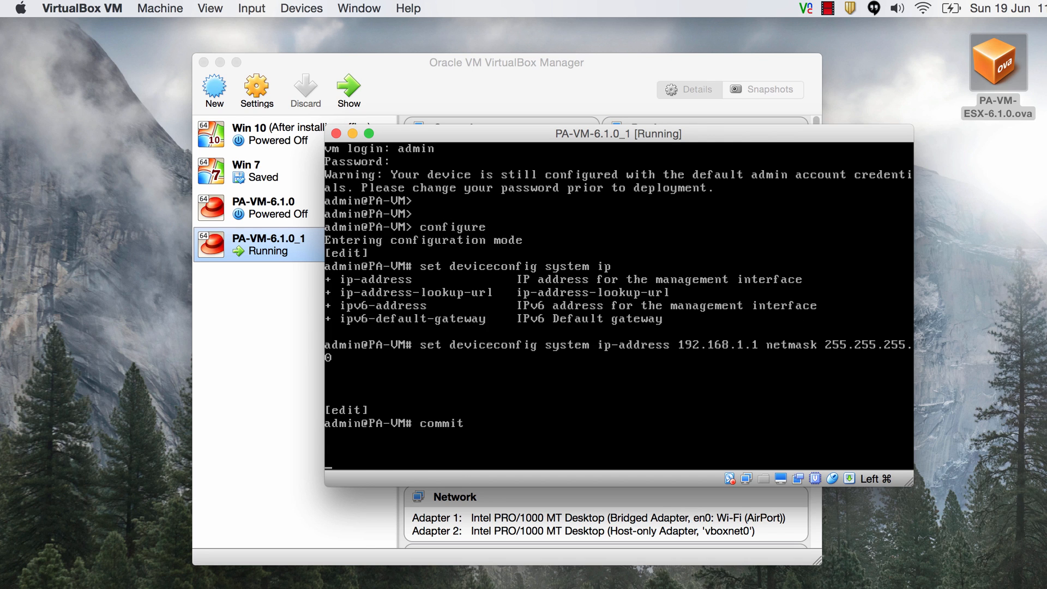
key("Return")
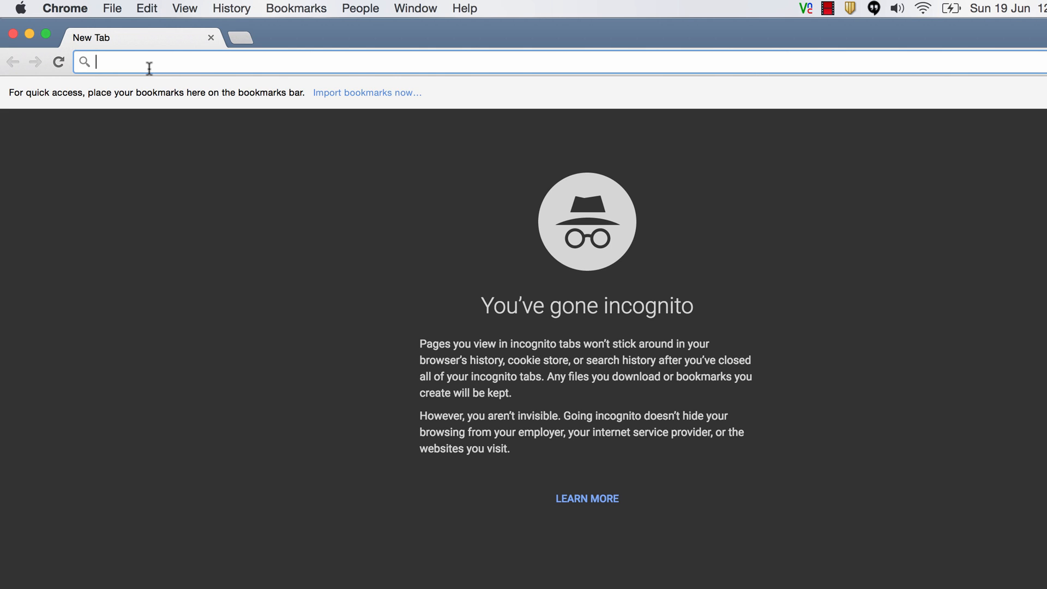
Step: Browse to the firewall address 192.168.1.1 in a Chrome incognito window
type("192.168.1.10")
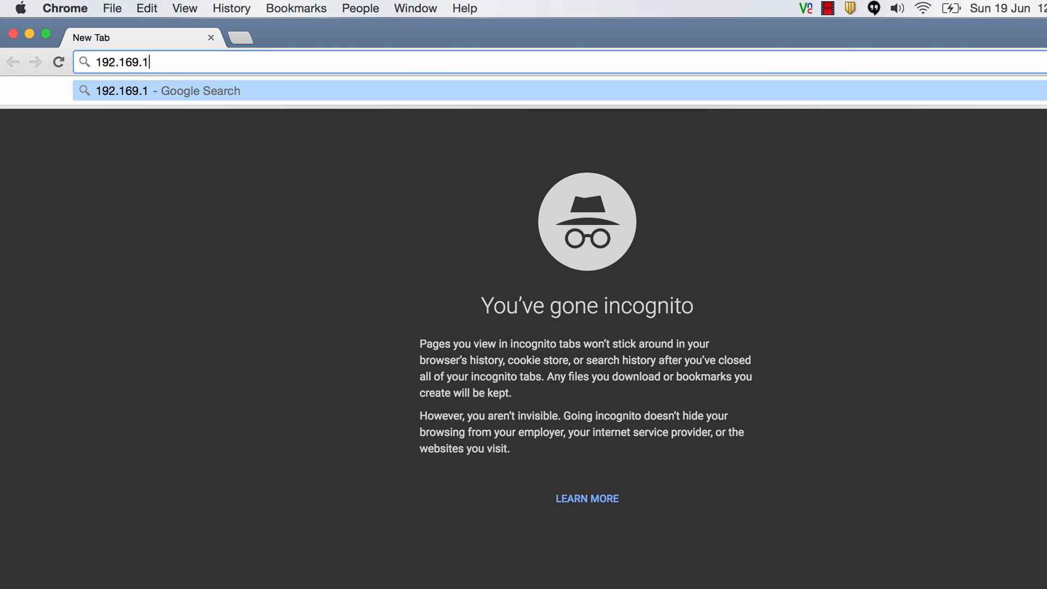
type("192.168.1.10")
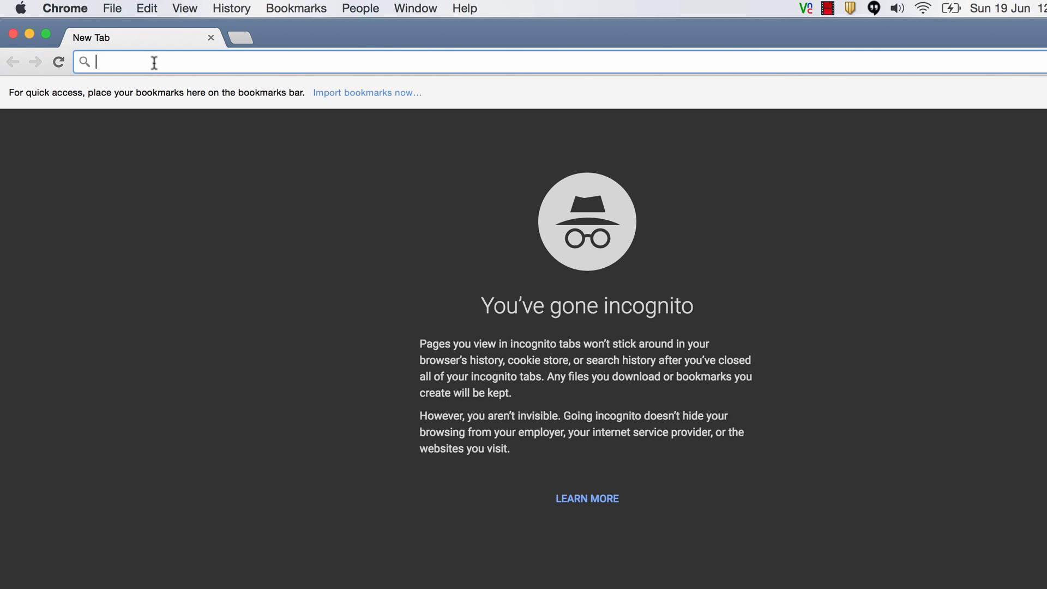
type("192.168.1.10")
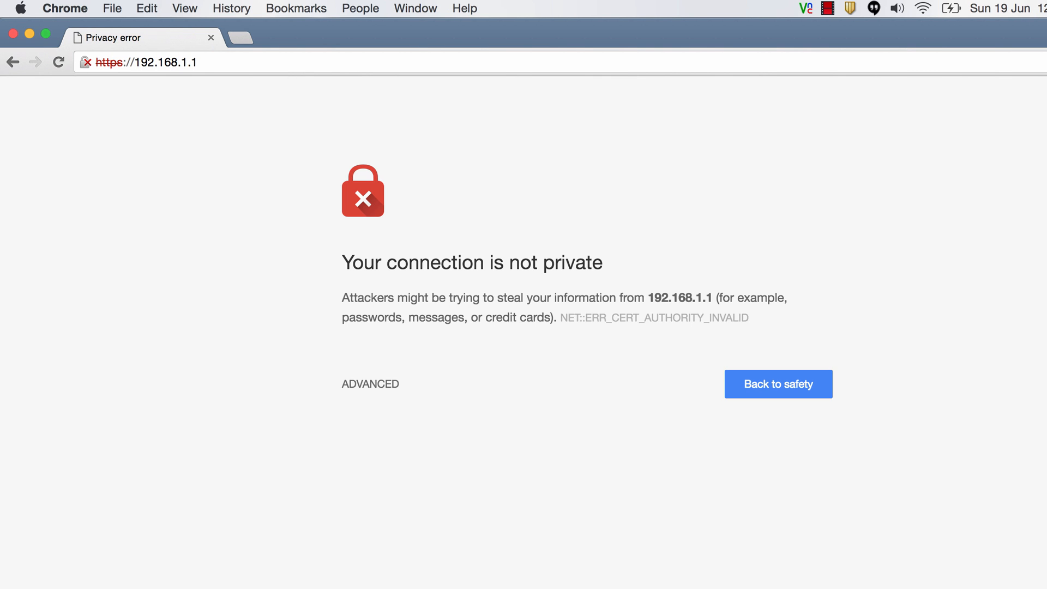
mouse_move(240, 358)
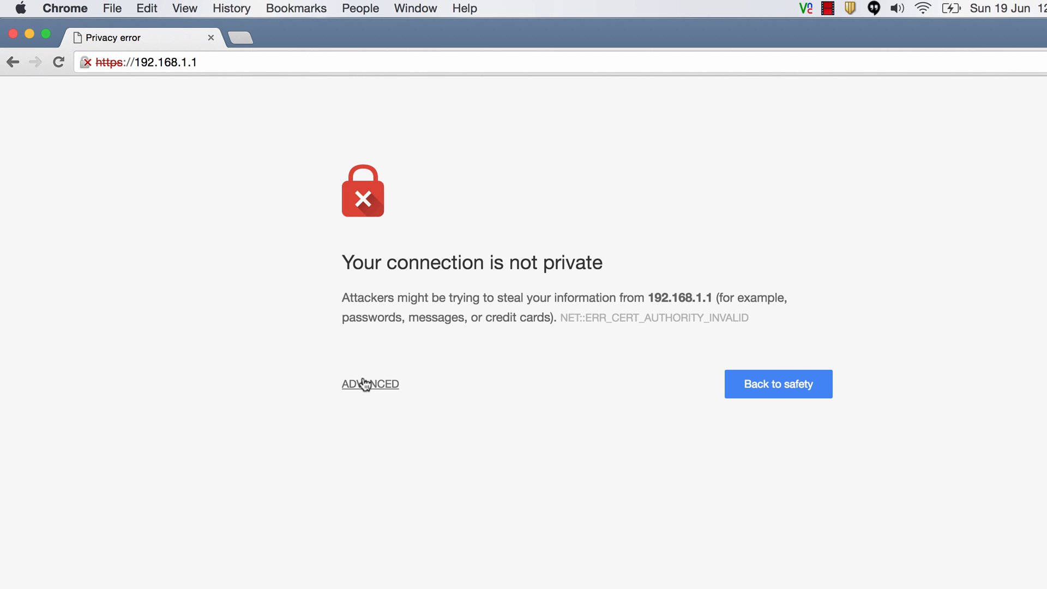
Step: Bypass Chrome's untrusted-certificate warning and proceed to 192.168.1.1
left_click(369, 384)
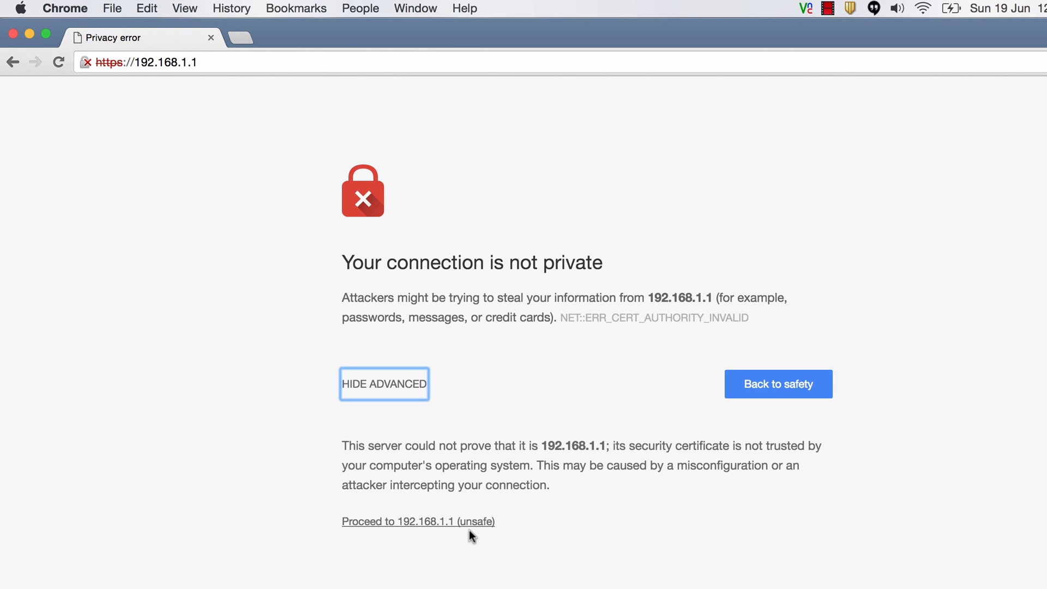
left_click(417, 522)
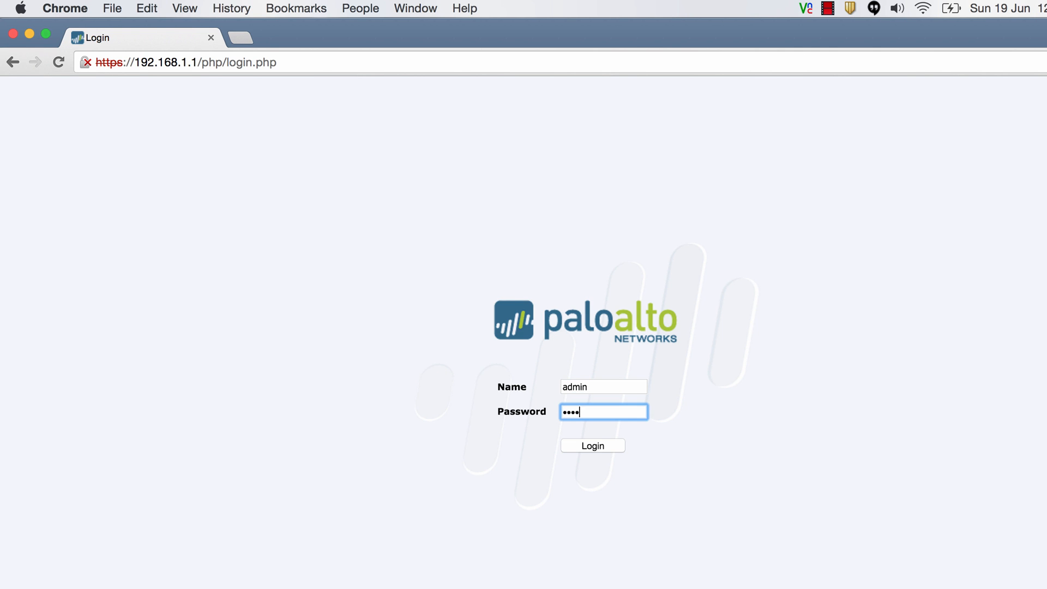
Step: Log in as admin and dismiss the default-credentials warning
left_click(592, 446)
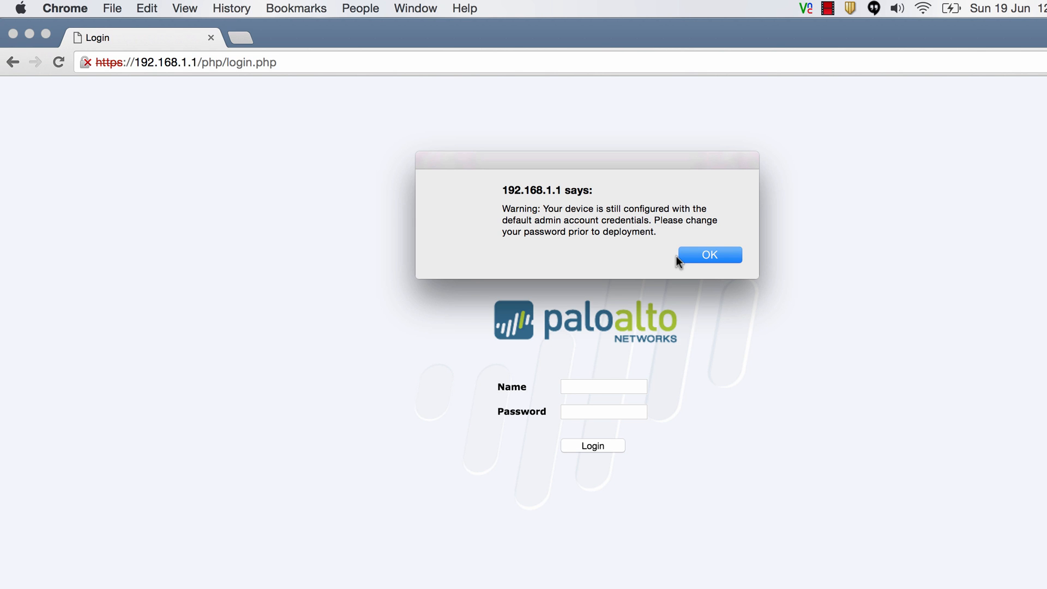
left_click(709, 255)
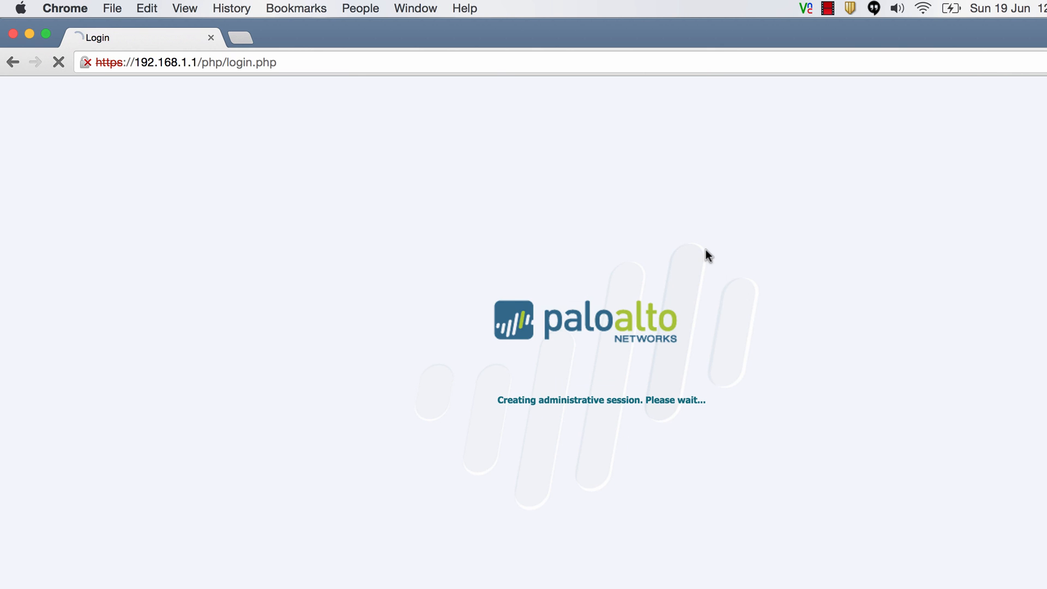